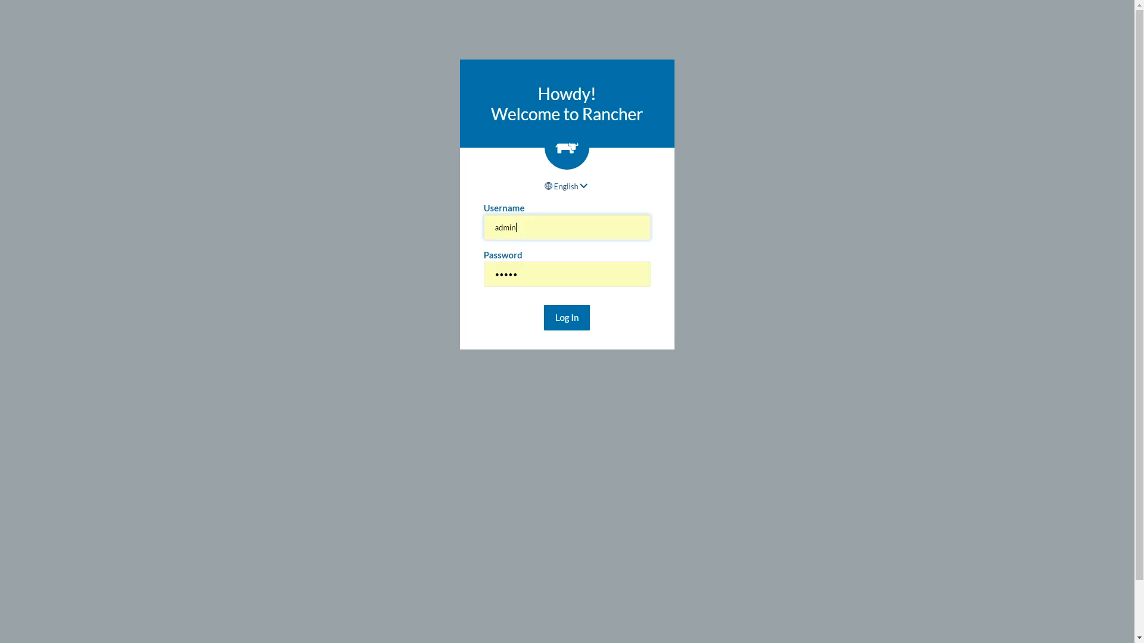
# - Log in to Shipyard and view the containers list sorted by Id
pyautogui.click(566, 317)
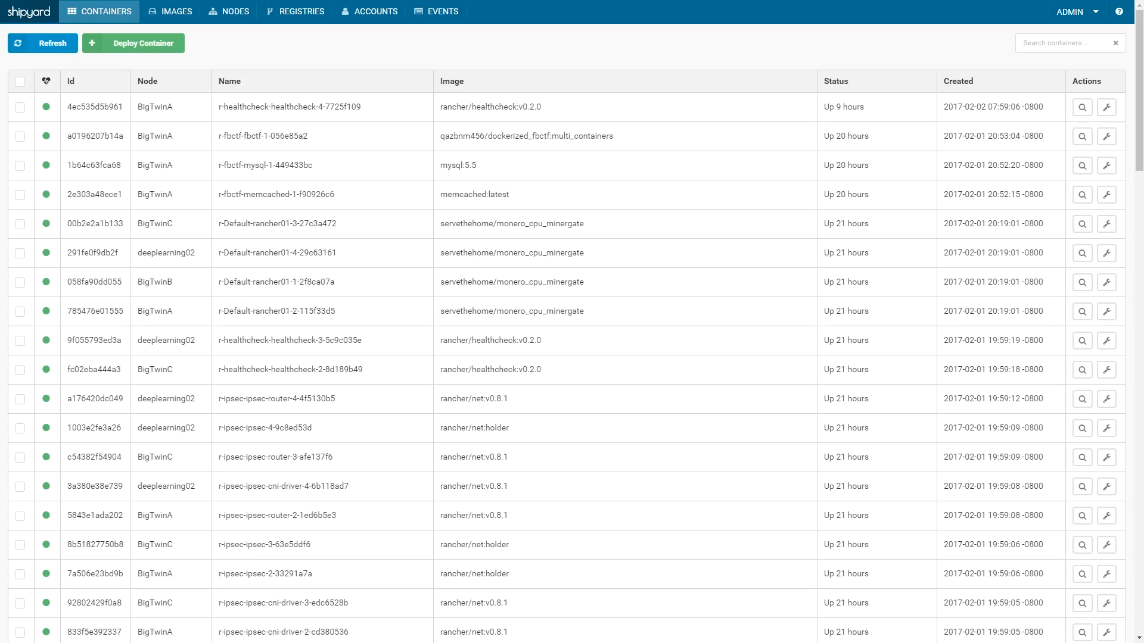
pyautogui.scroll(-3)
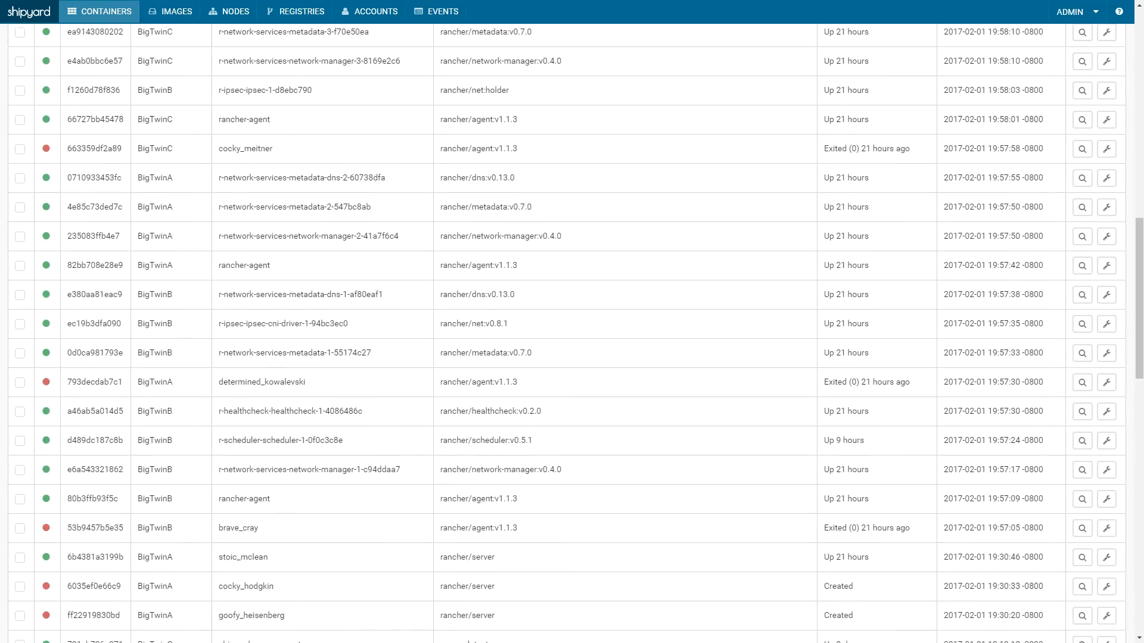
pyautogui.click(42, 43)
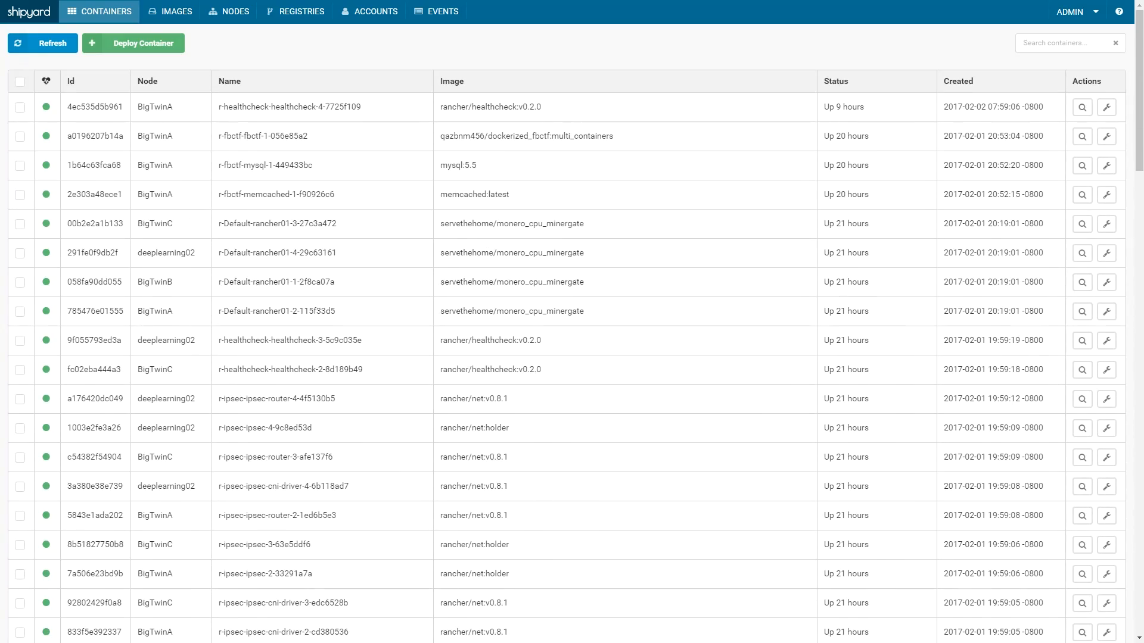
pyautogui.click(72, 81)
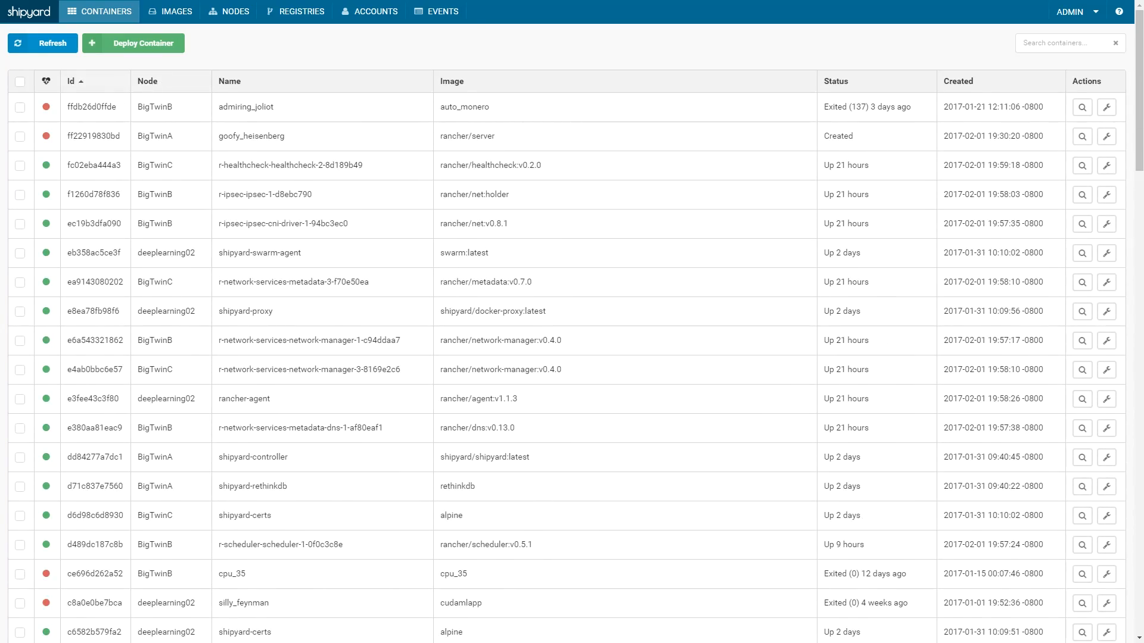
# - Visit the Images, Nodes, Registries and Accounts pages, then return to Containers
pyautogui.click(170, 11)
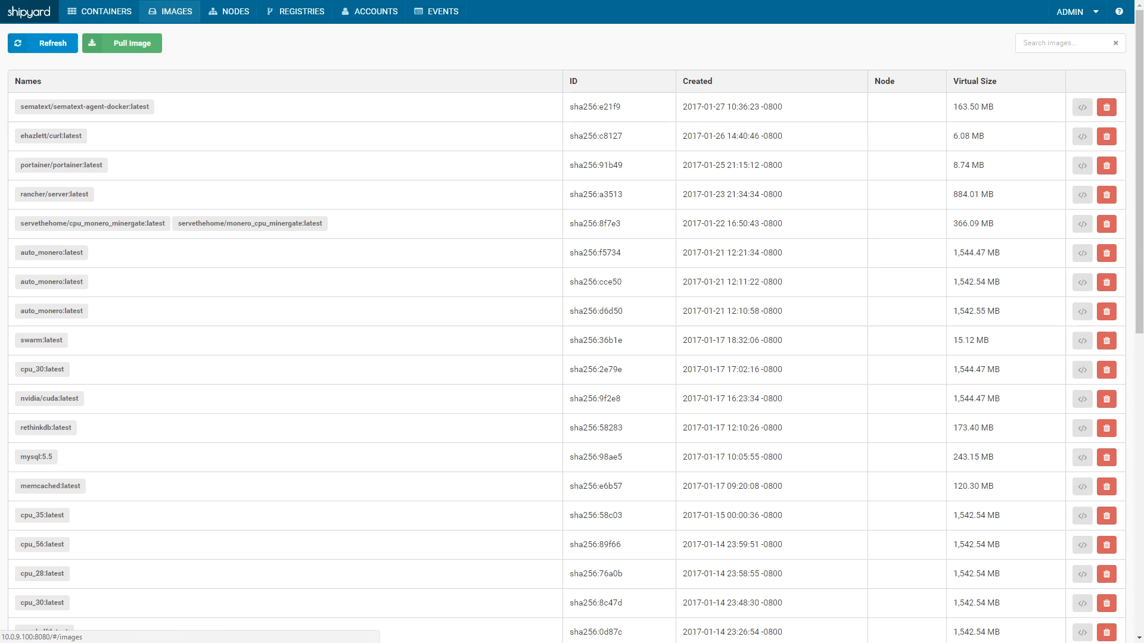
pyautogui.click(228, 10)
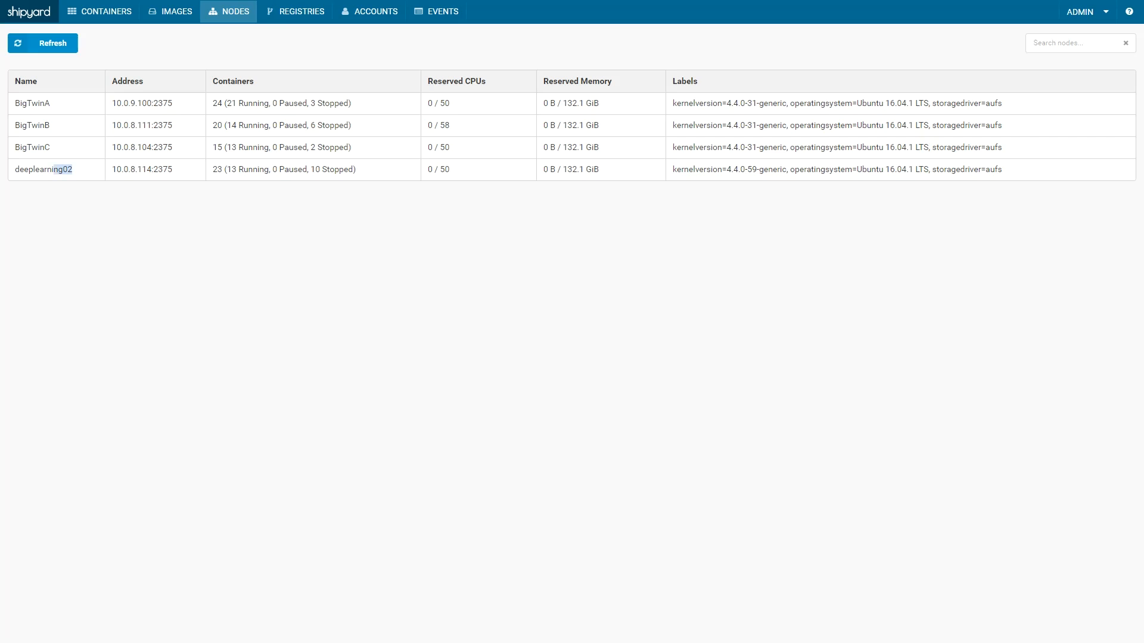
pyautogui.click(294, 11)
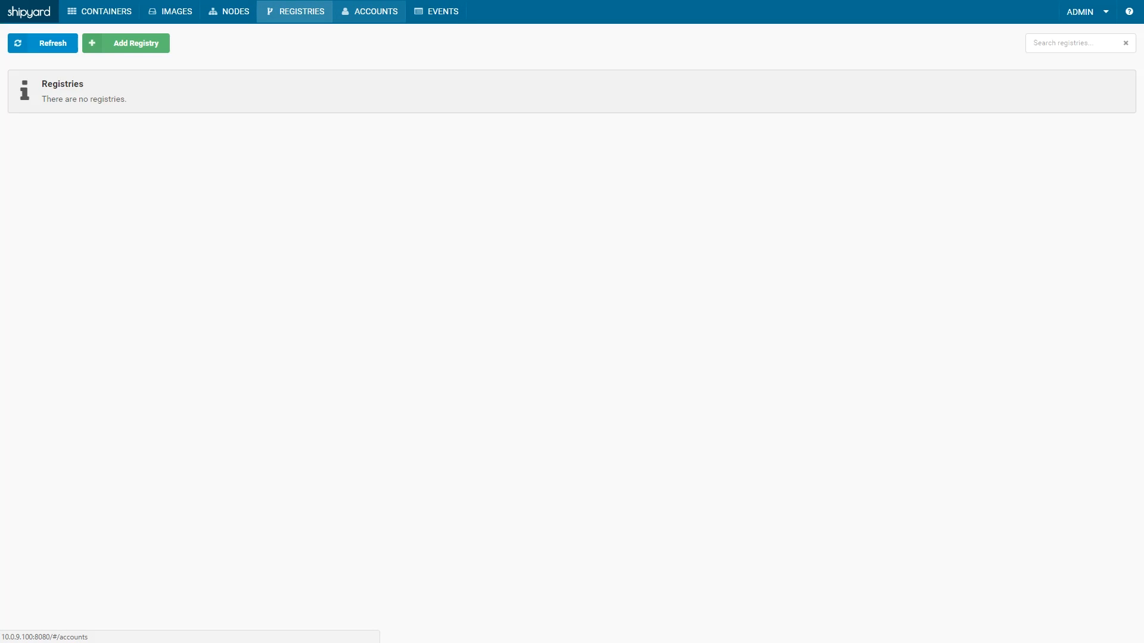
pyautogui.click(369, 11)
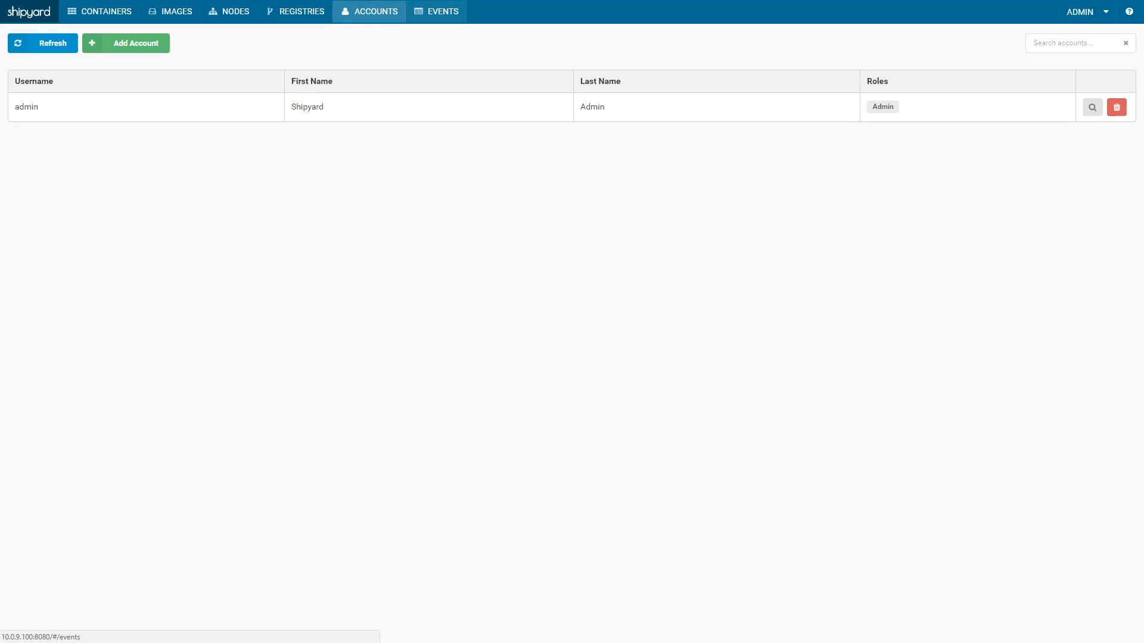
pyautogui.click(98, 11)
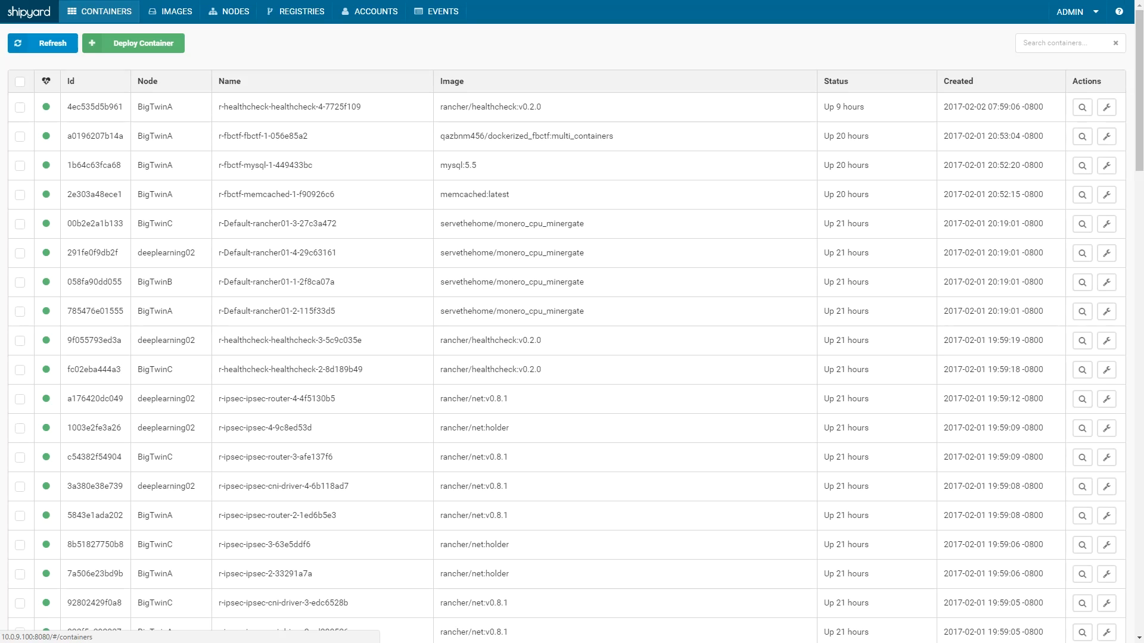
# - Start a new container deployment with image name ubuntu:latest
pyautogui.click(133, 43)
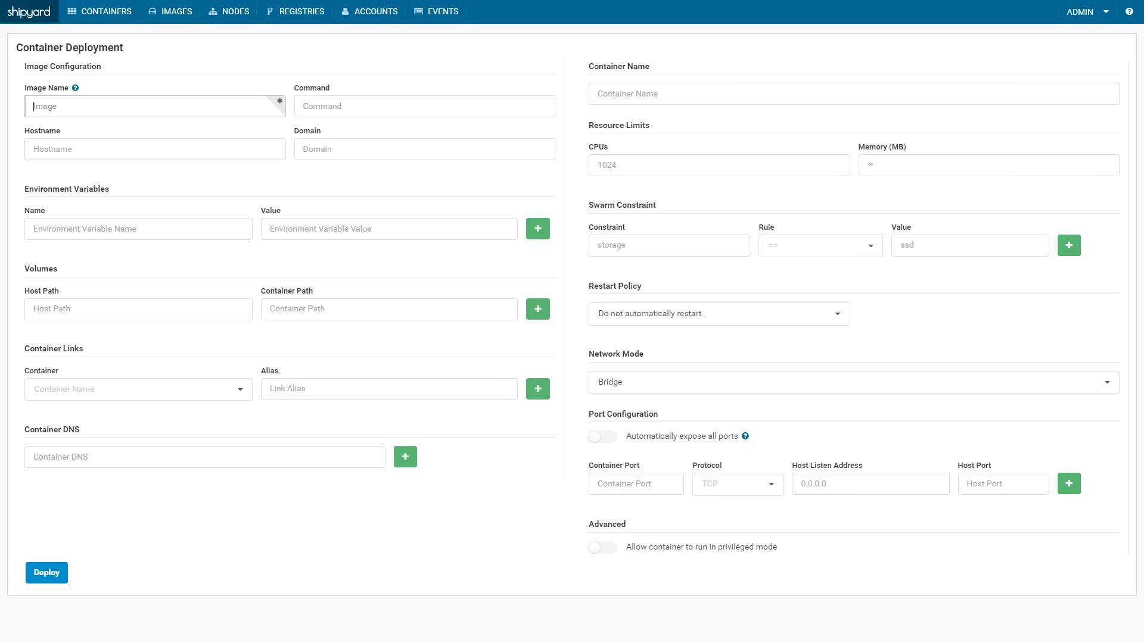
pyautogui.write('ubuntu')
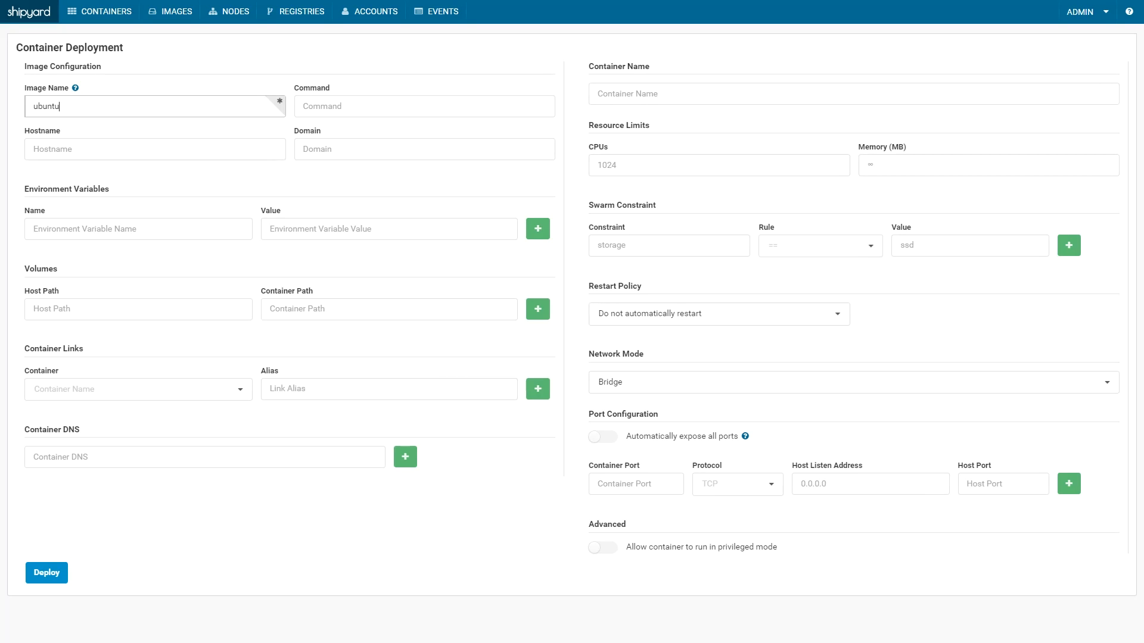
pyautogui.write(':latest')
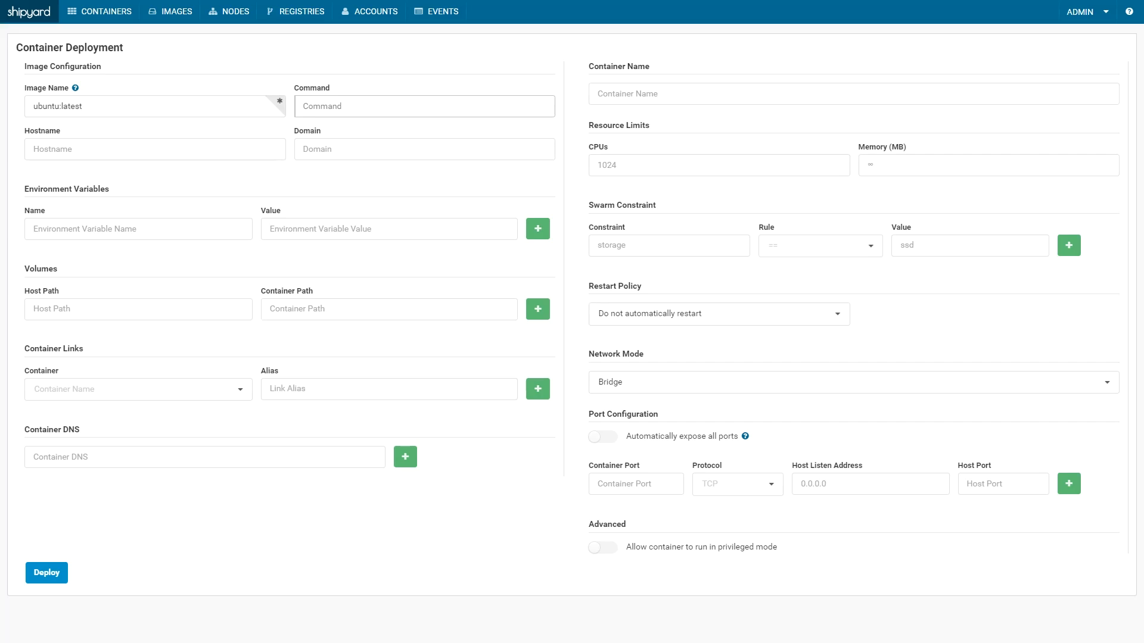
pyautogui.click(719, 165)
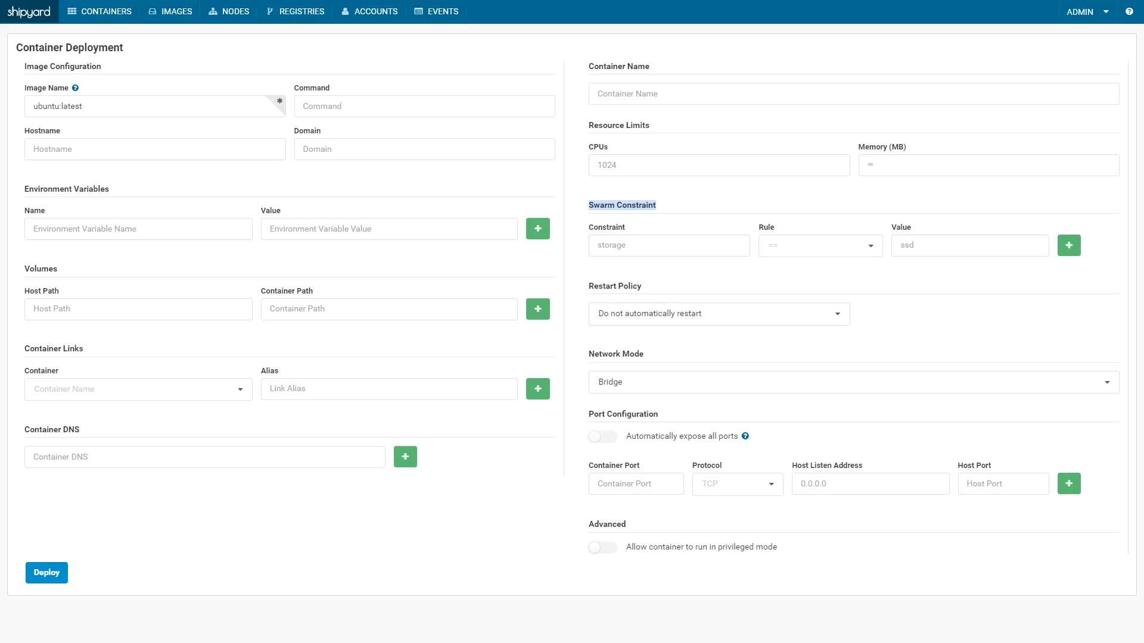
# - Peek at the swarm constraint Rule choices, then abandon the form for the containers list
pyautogui.click(817, 246)
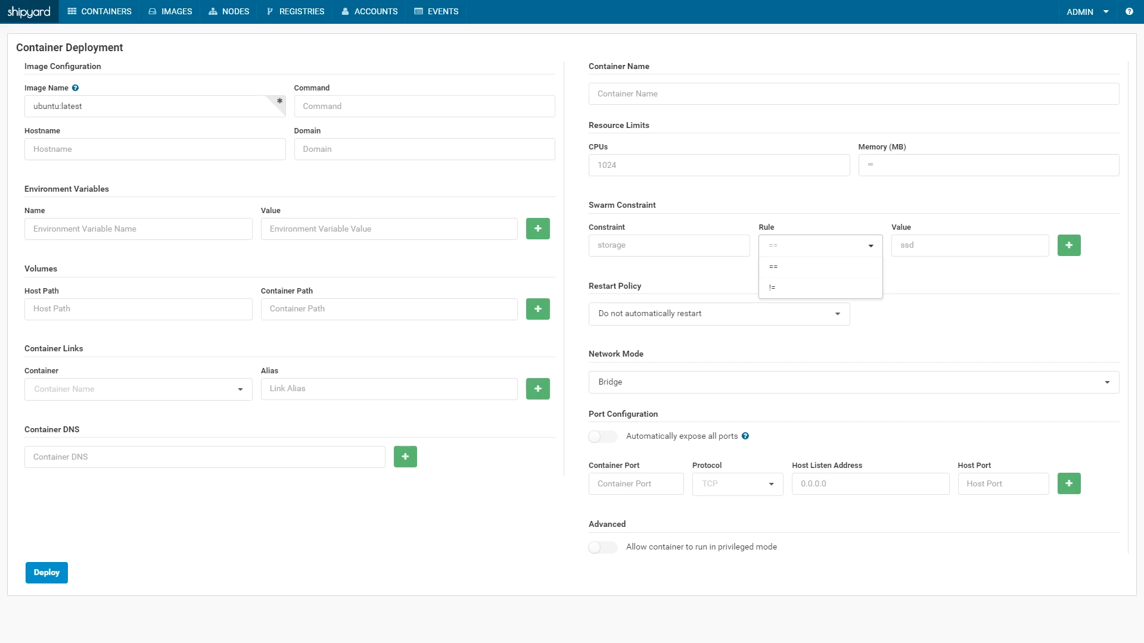
pyautogui.click(819, 245)
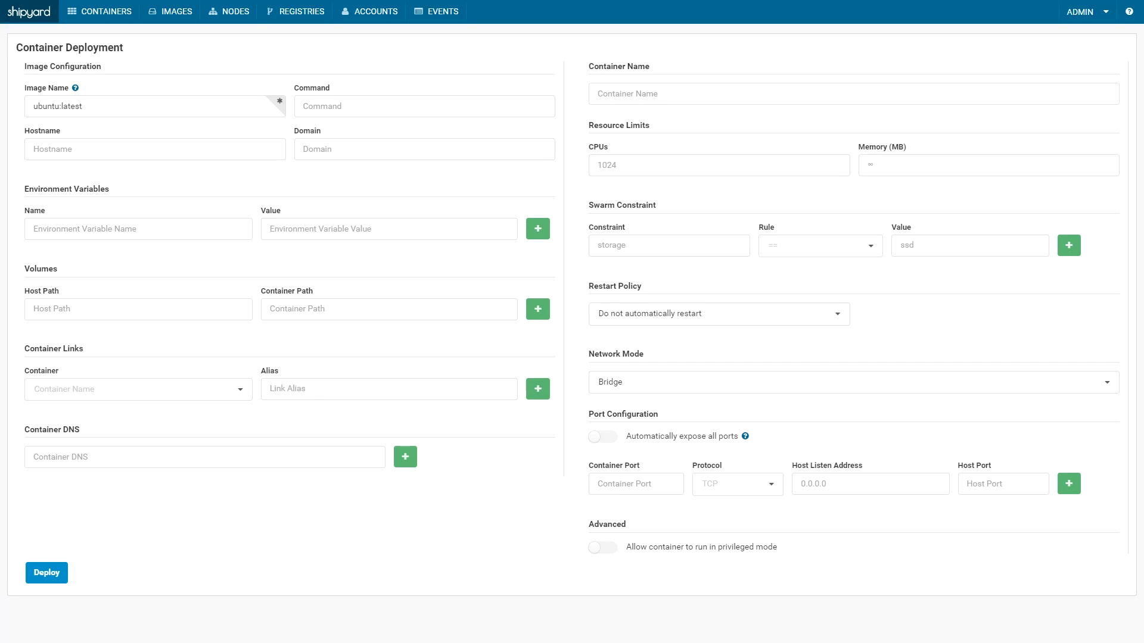
pyautogui.click(176, 11)
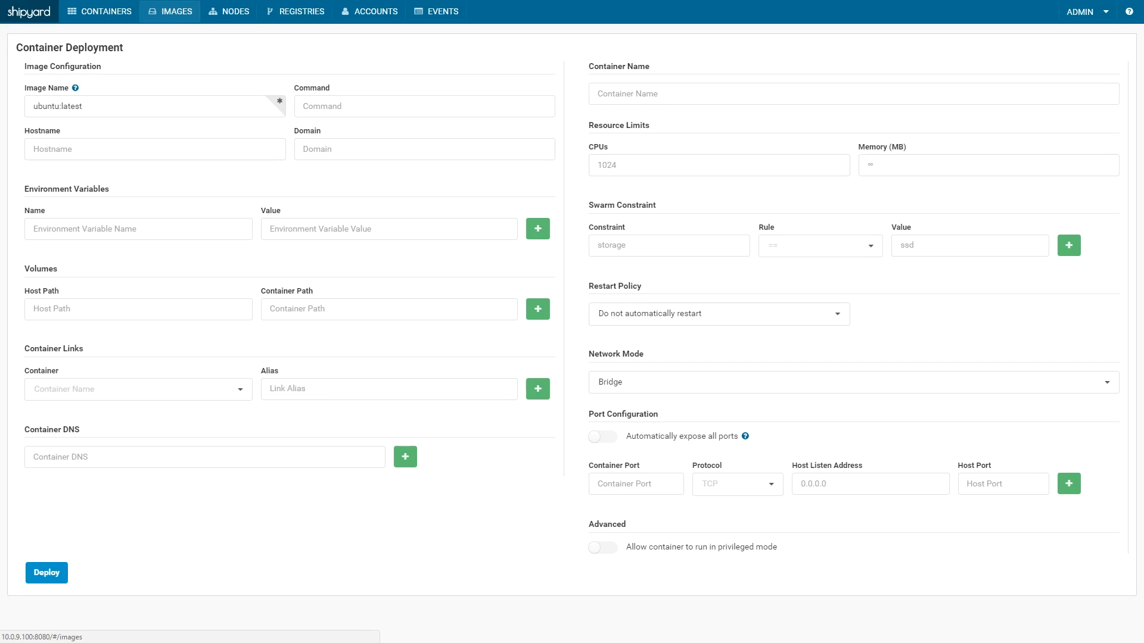
pyautogui.click(99, 10)
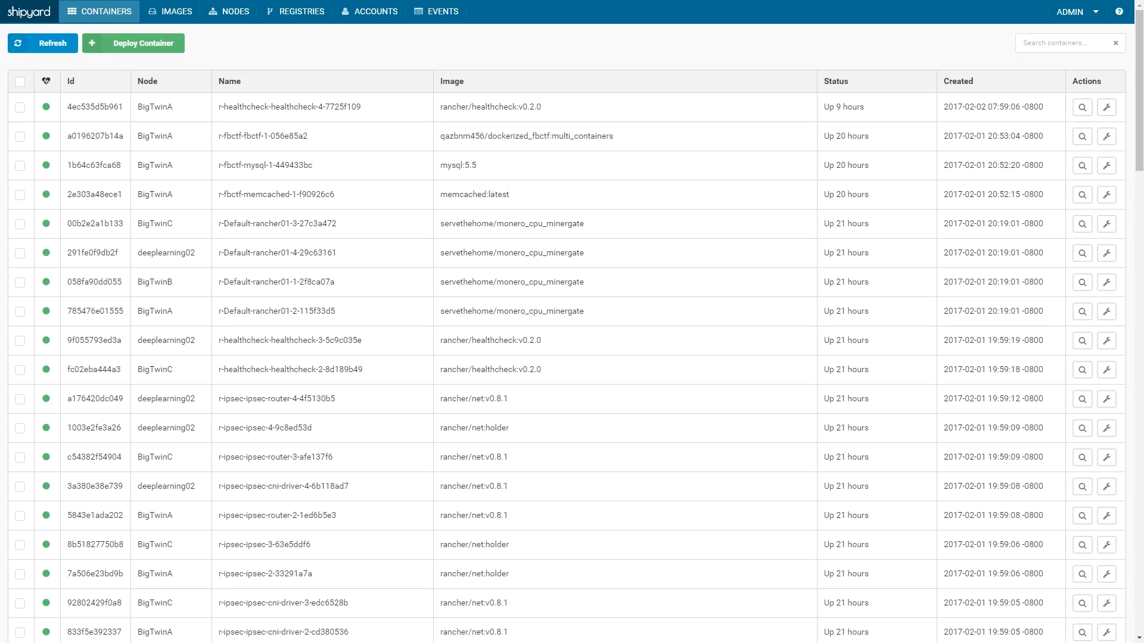
# - Inspect the first healthcheck container's details and go to its Console page
pyautogui.click(1080, 106)
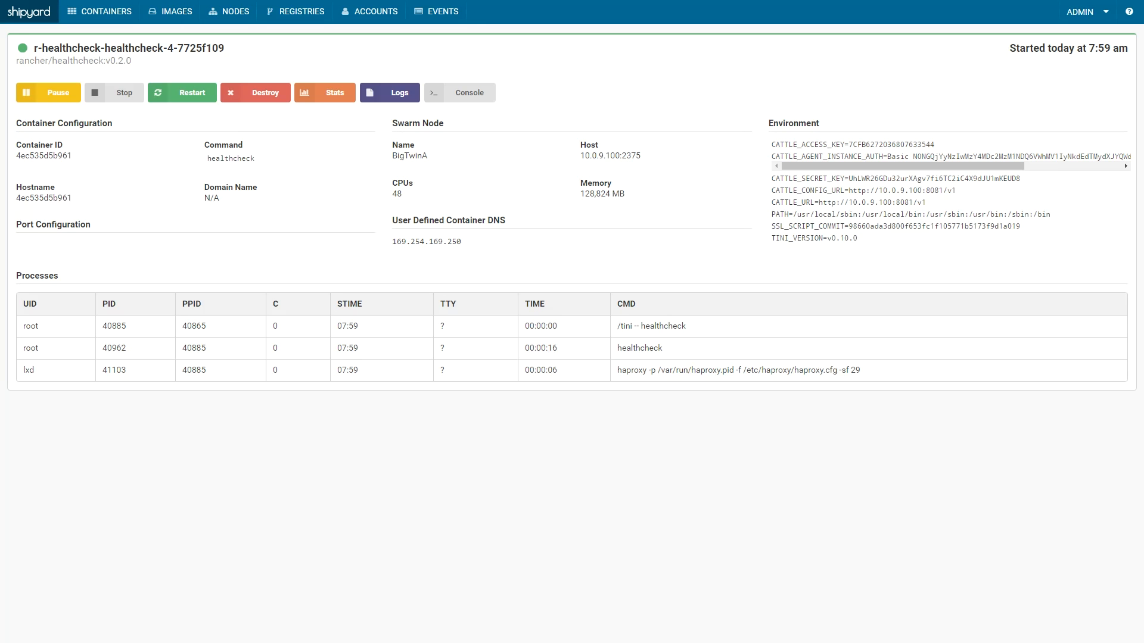
pyautogui.click(324, 92)
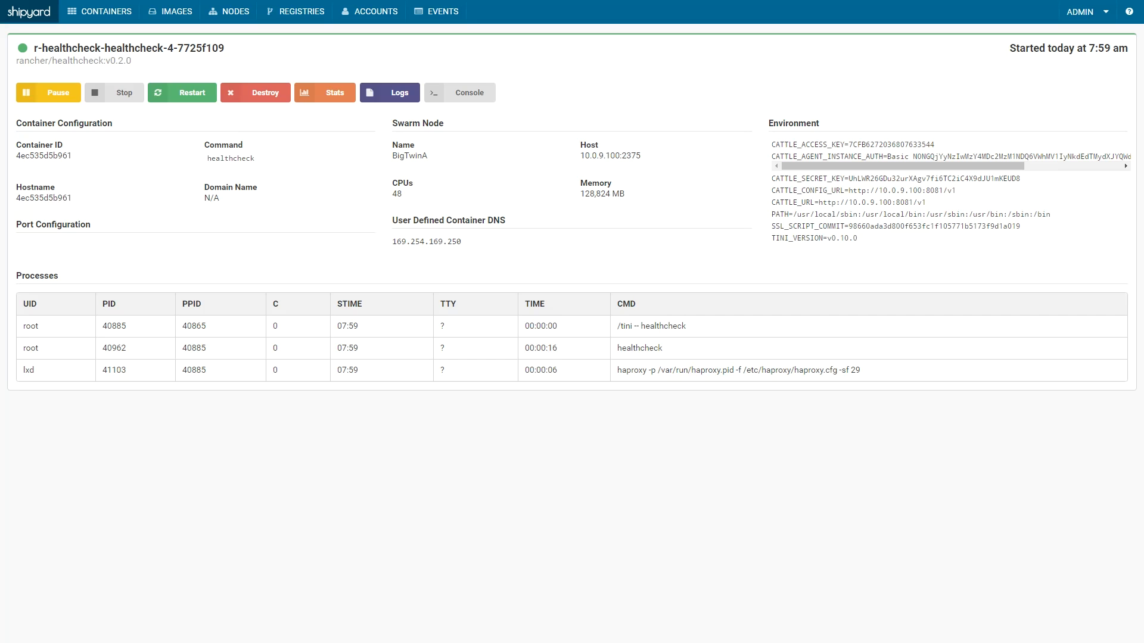
pyautogui.click(388, 92)
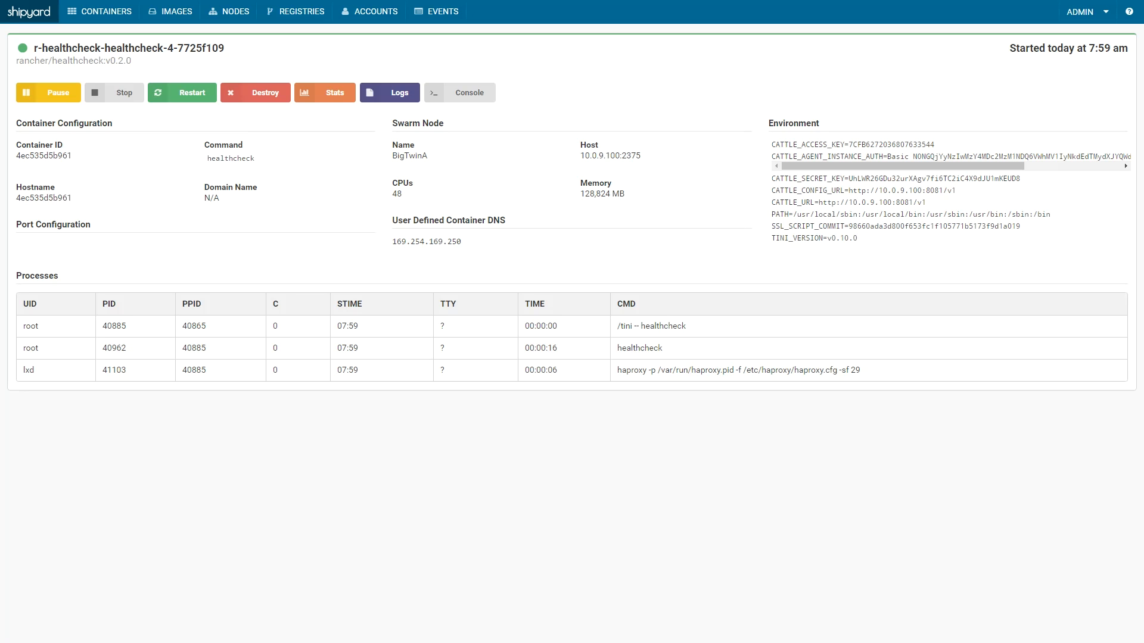
pyautogui.click(468, 91)
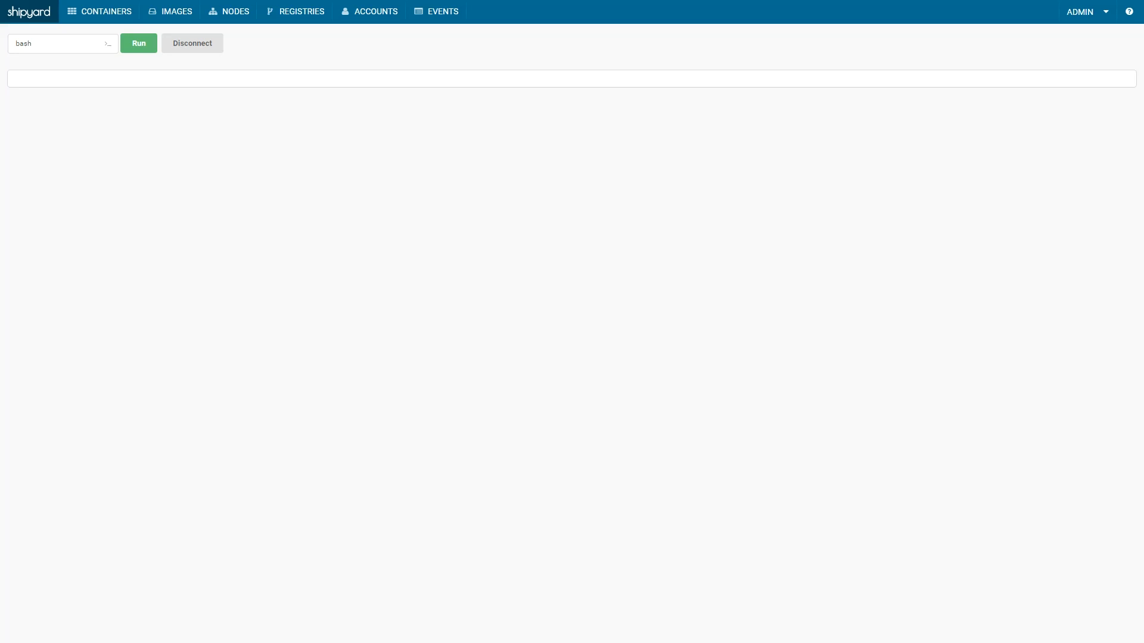
# - Run a bash session in the container, enter nproc, then switch over to Portainer
pyautogui.click(139, 43)
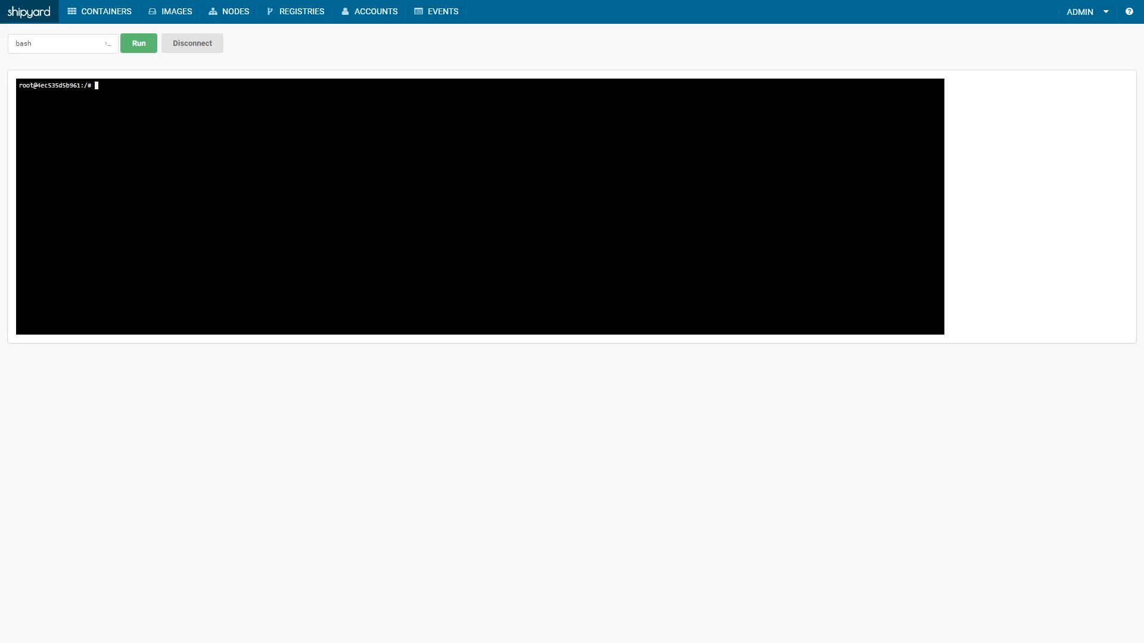
pyautogui.write('nproc')
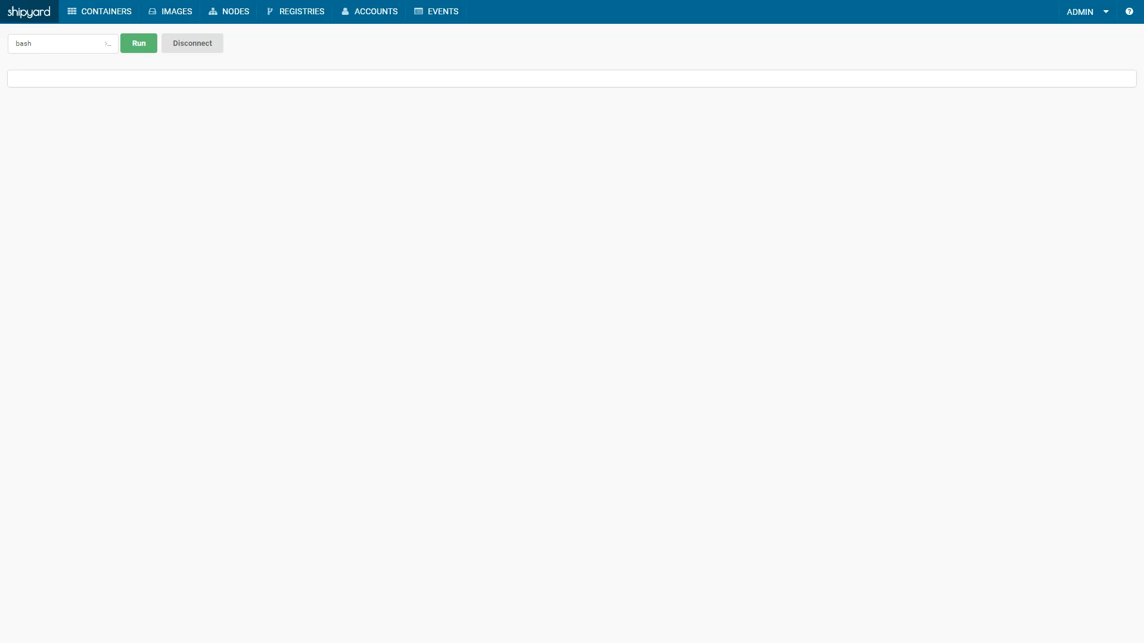
pyautogui.click(369, 10)
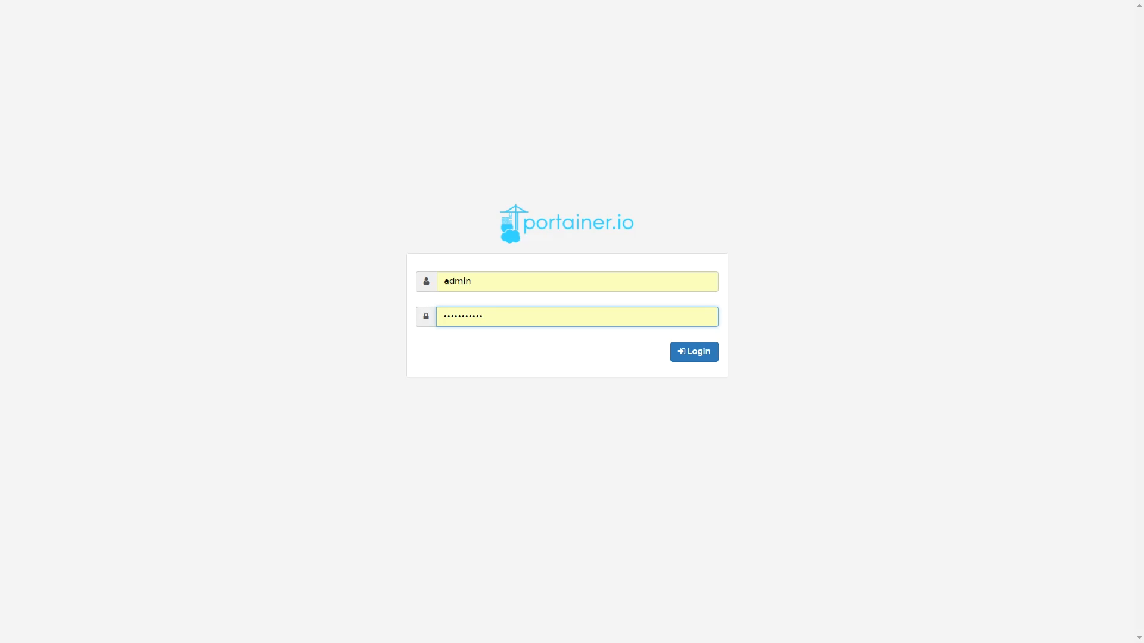
# - Log in to Portainer and browse the containers, volumes, dashboard and app templates pages
pyautogui.click(692, 350)
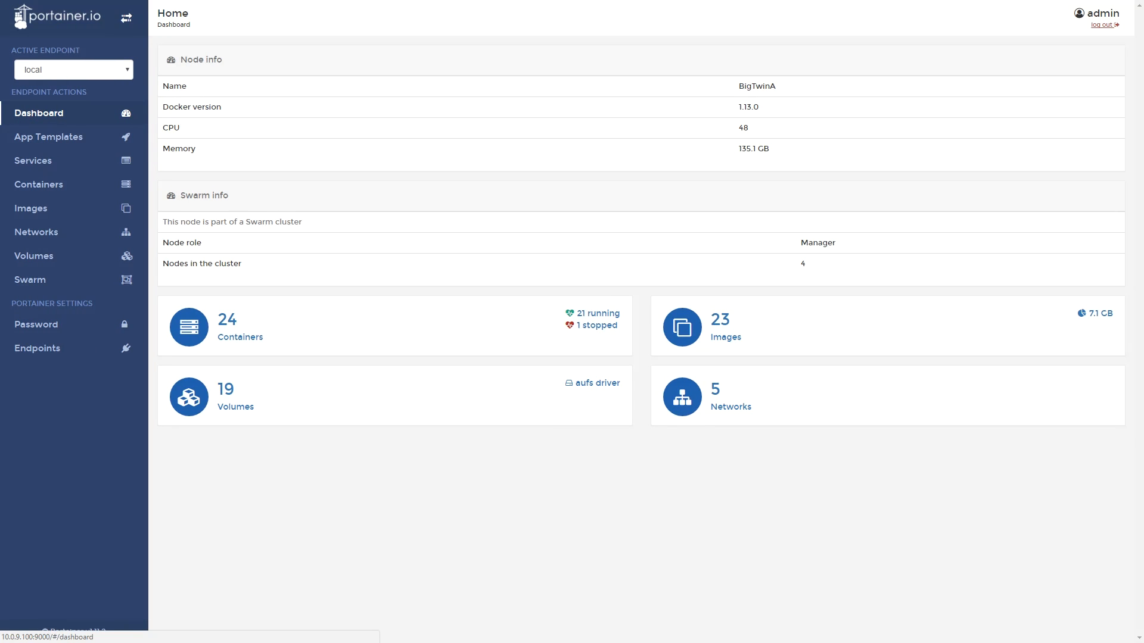
pyautogui.click(227, 321)
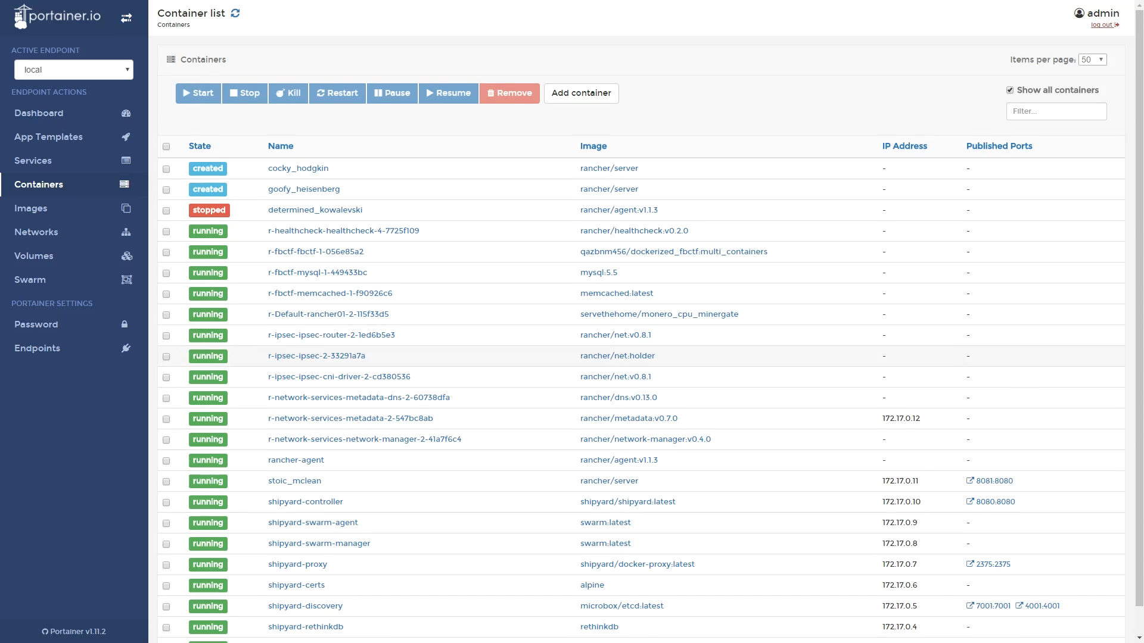
pyautogui.click(34, 256)
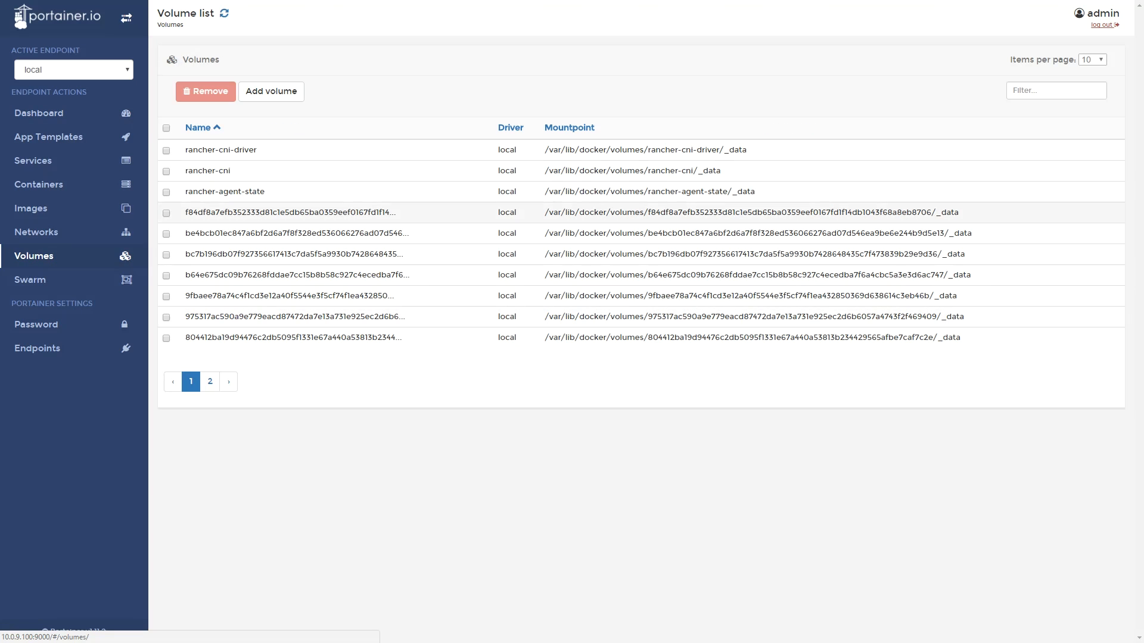
pyautogui.click(39, 113)
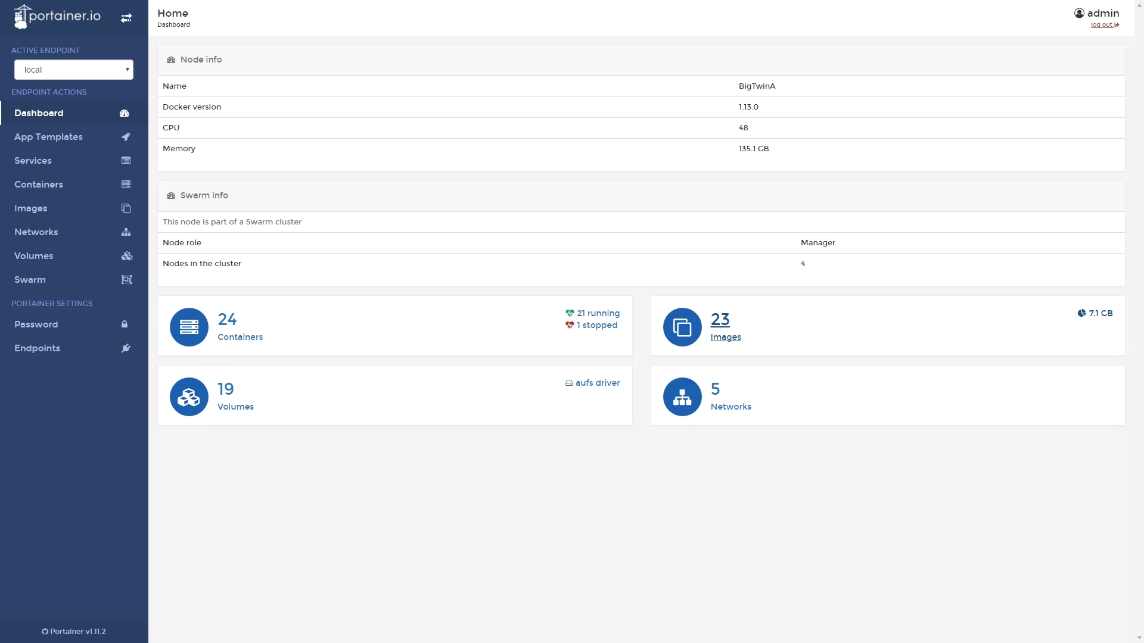
pyautogui.click(36, 232)
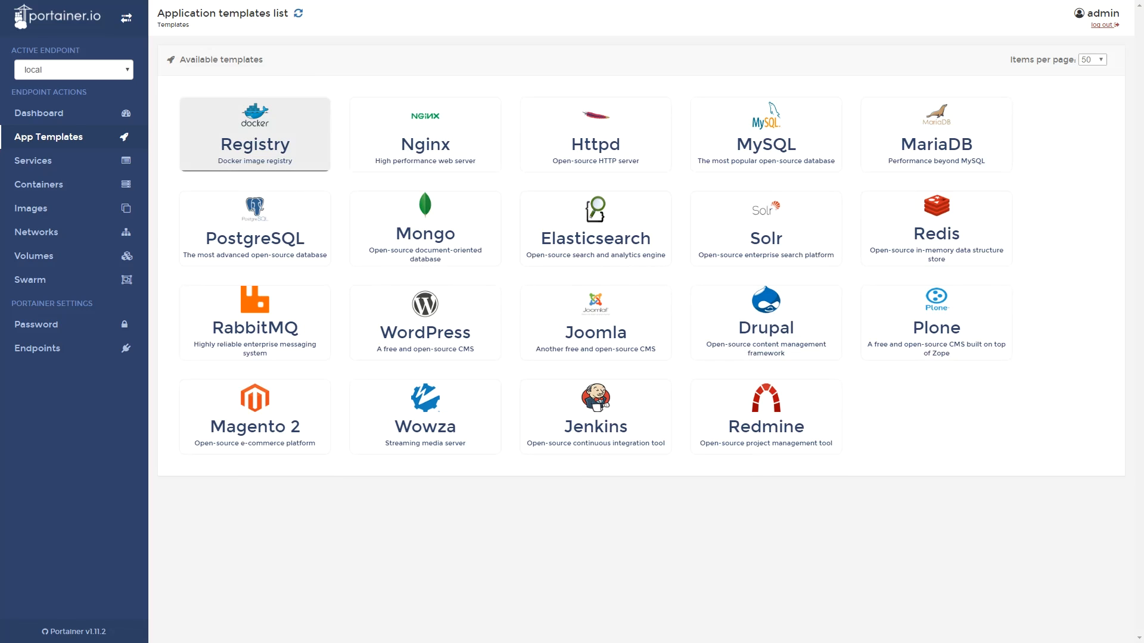
# - Deploy the Registry template as reg001 attached to the bridge network
pyautogui.click(254, 134)
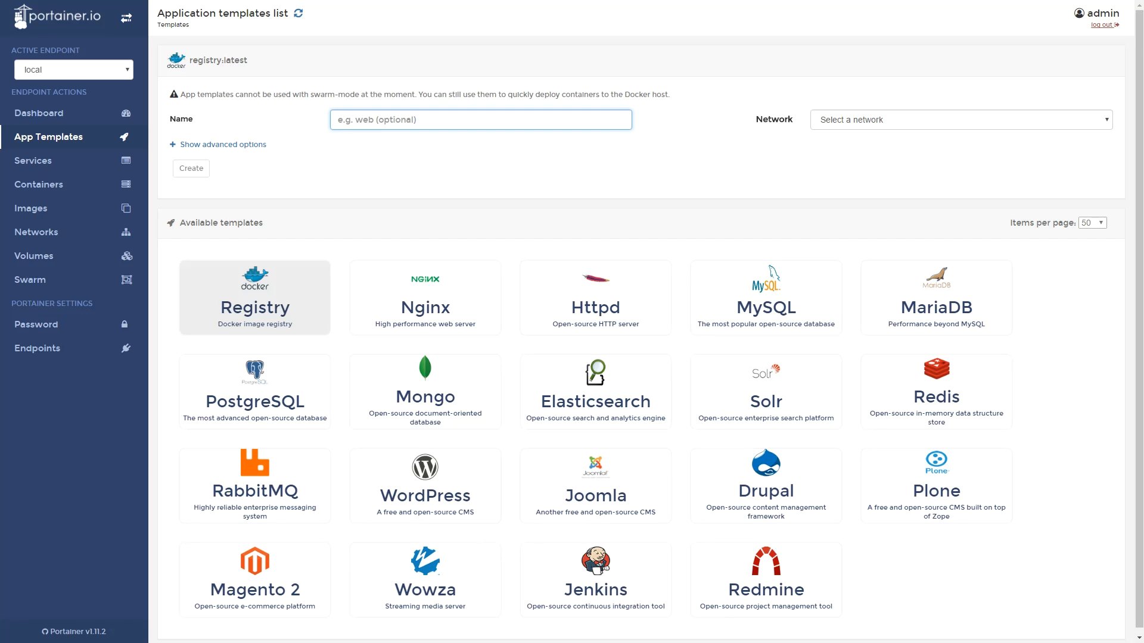
pyautogui.write('reg')
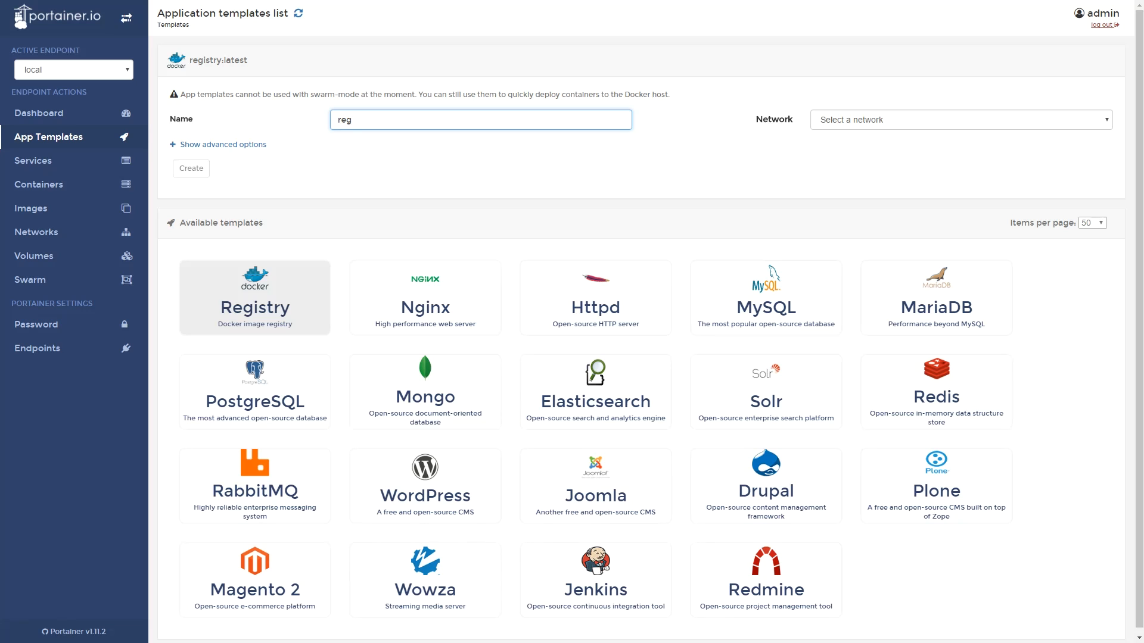
pyautogui.write('001')
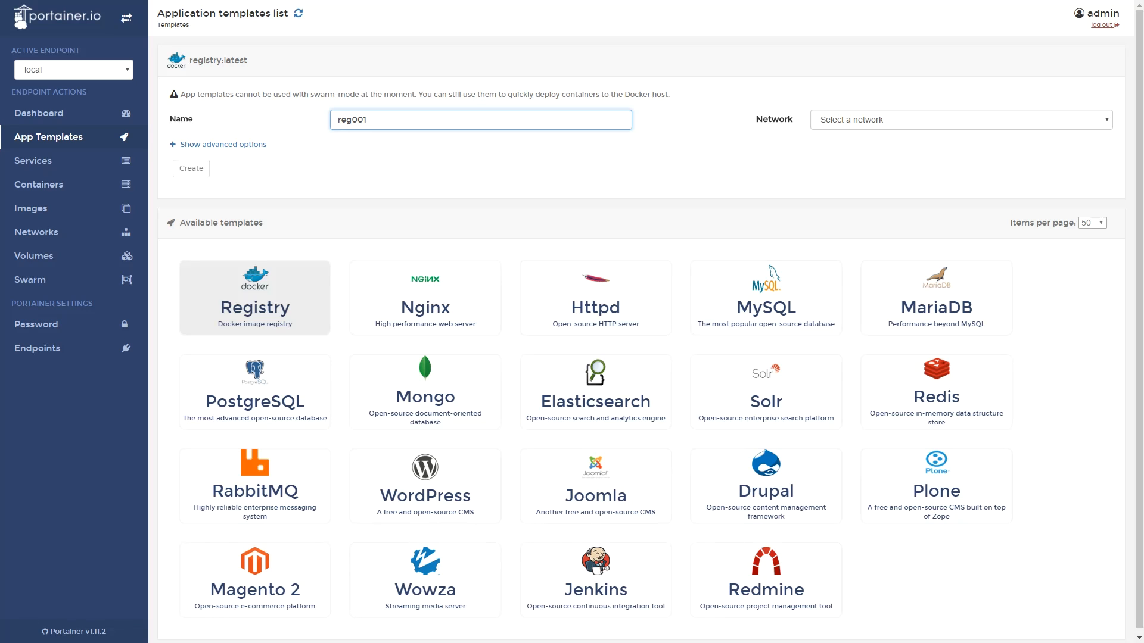
pyautogui.click(959, 119)
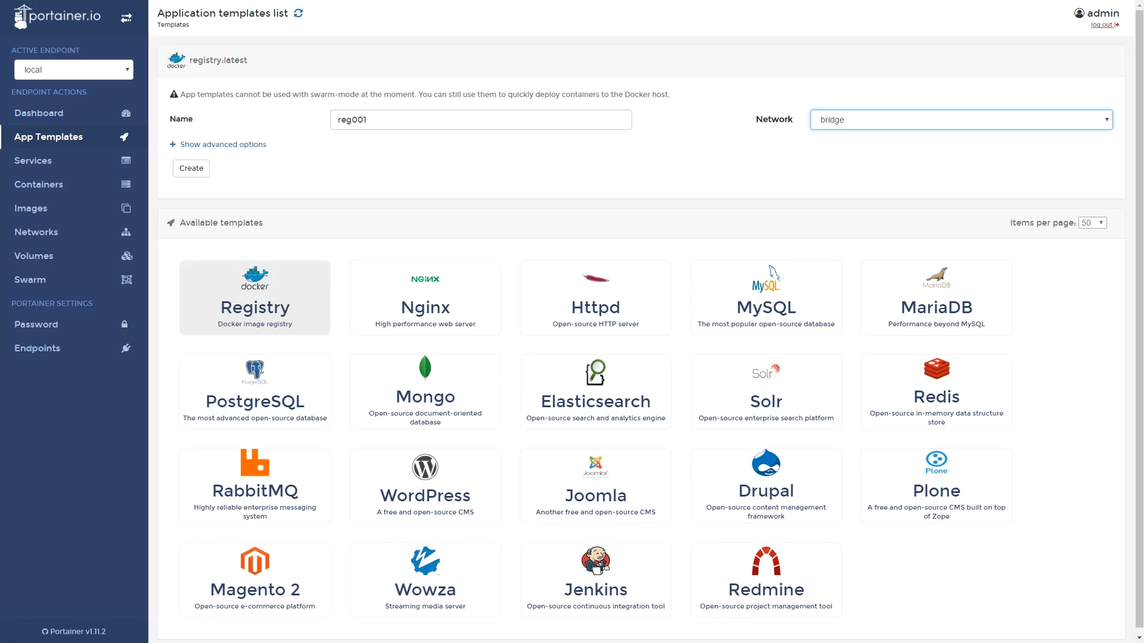
pyautogui.click(223, 145)
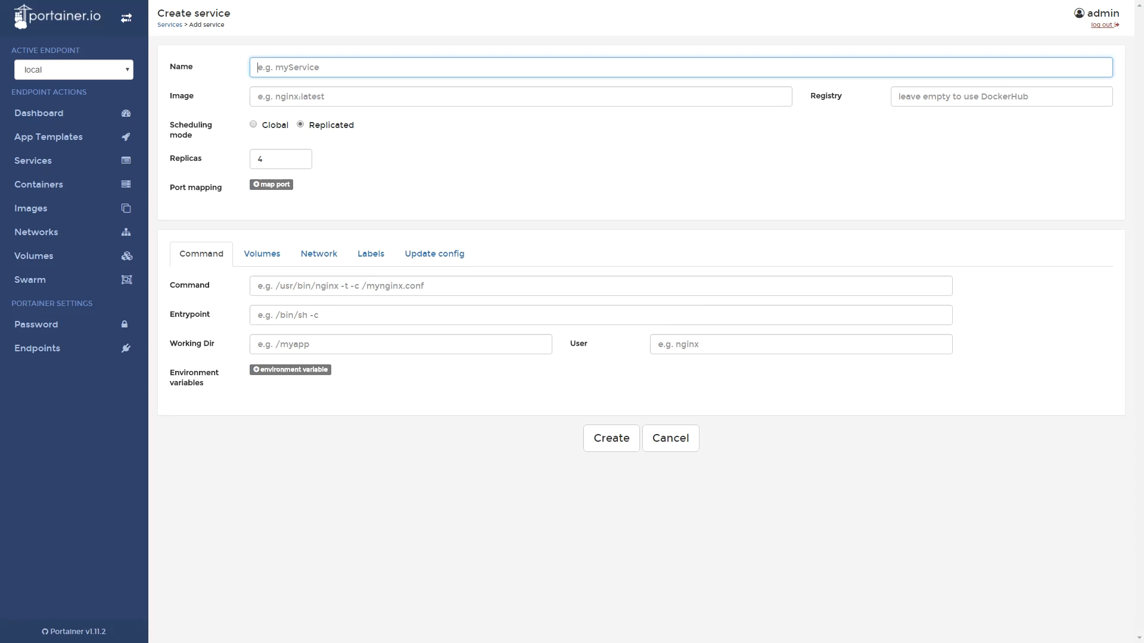
# - Fill the new service form with name ubuntu_test and image ubuntu:latest
pyautogui.write('ubuntu-')
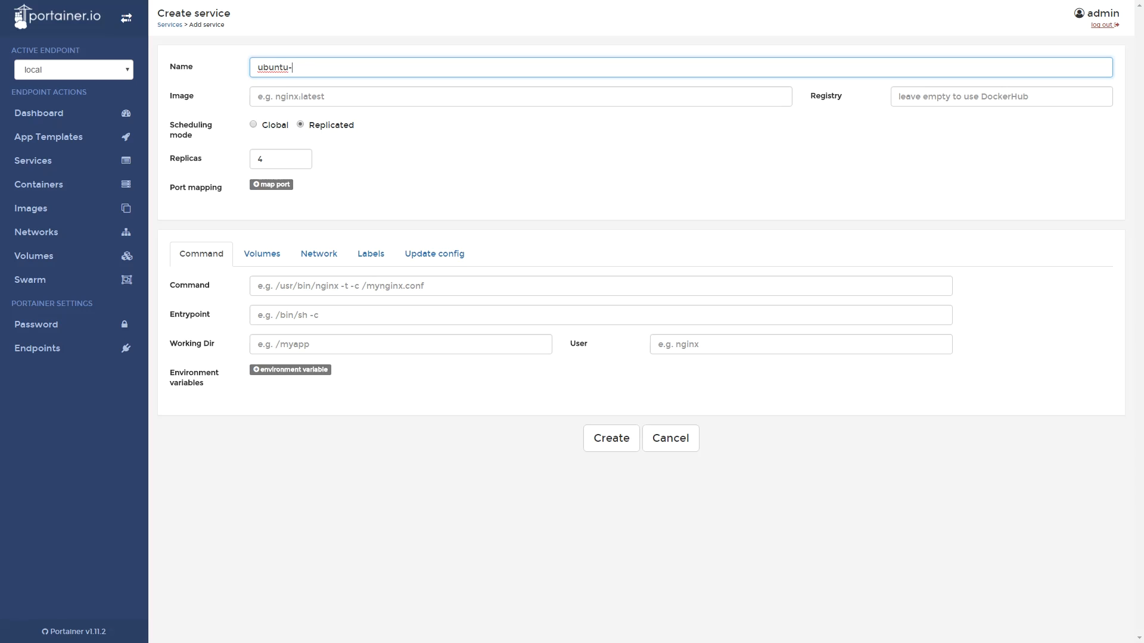
pyautogui.write('ubundu')
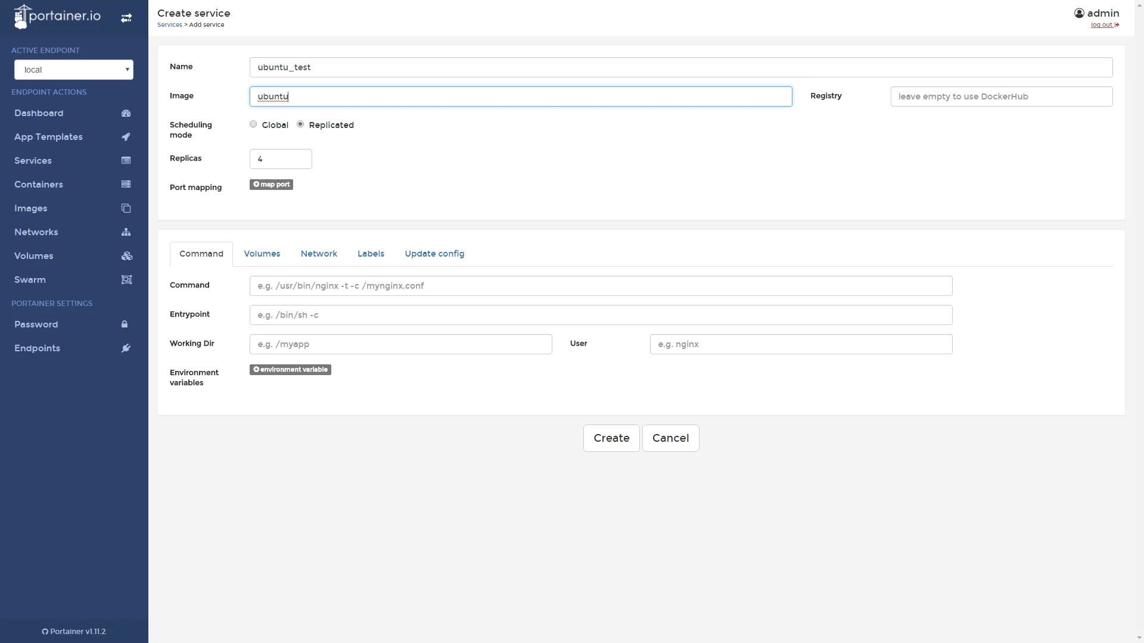
pyautogui.write(':latest')
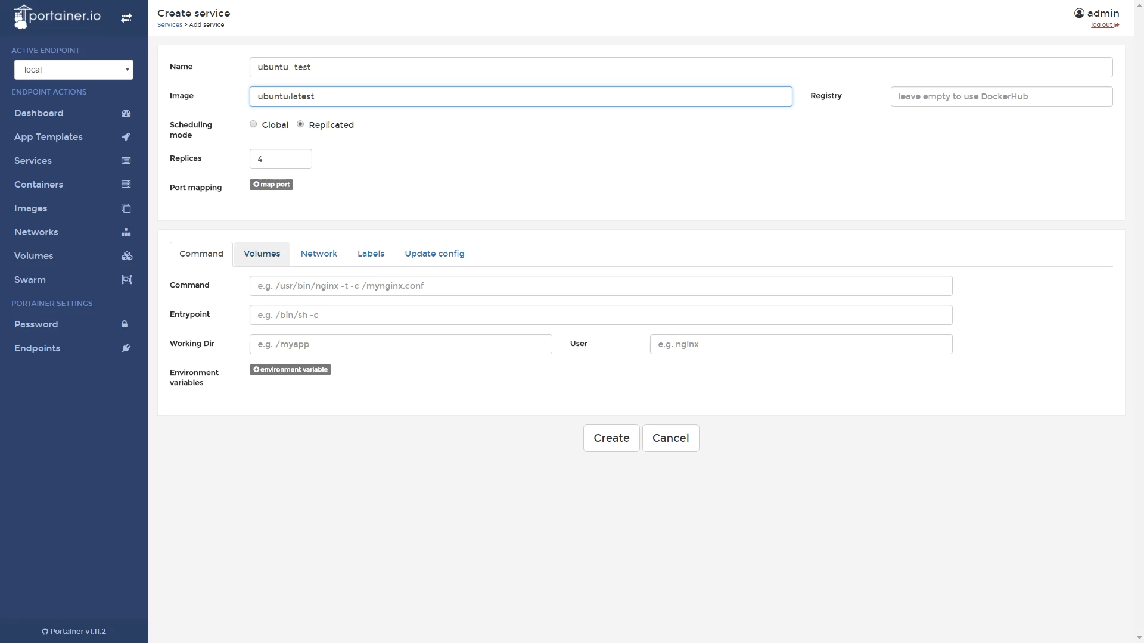
# - Review the volume and label settings, create the 4-replica service and open its details
pyautogui.click(261, 254)
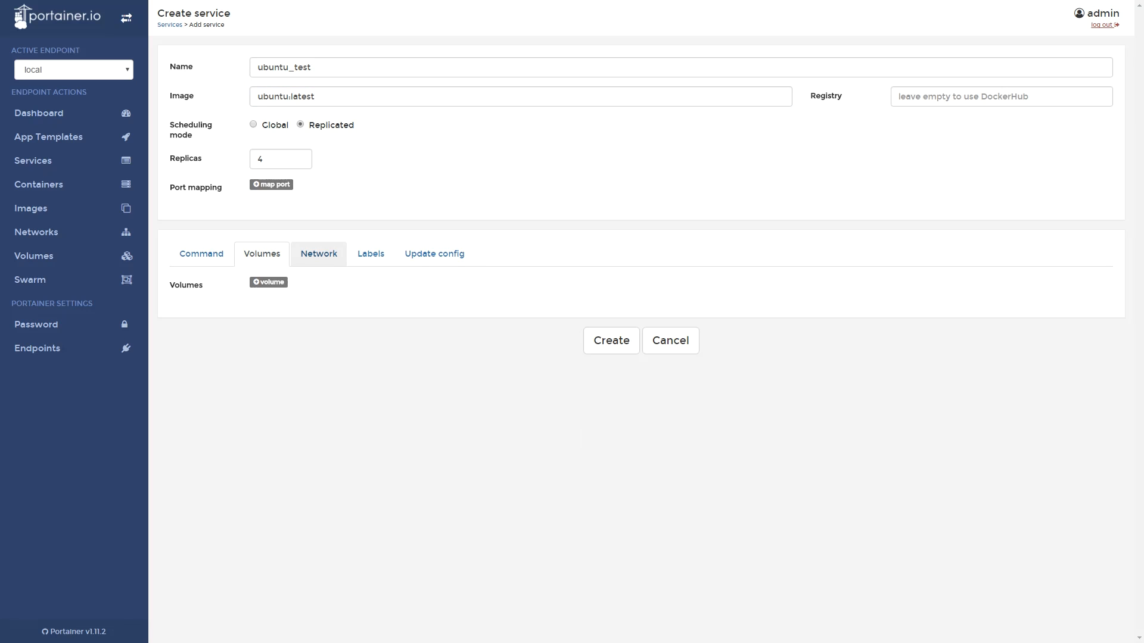
pyautogui.click(369, 253)
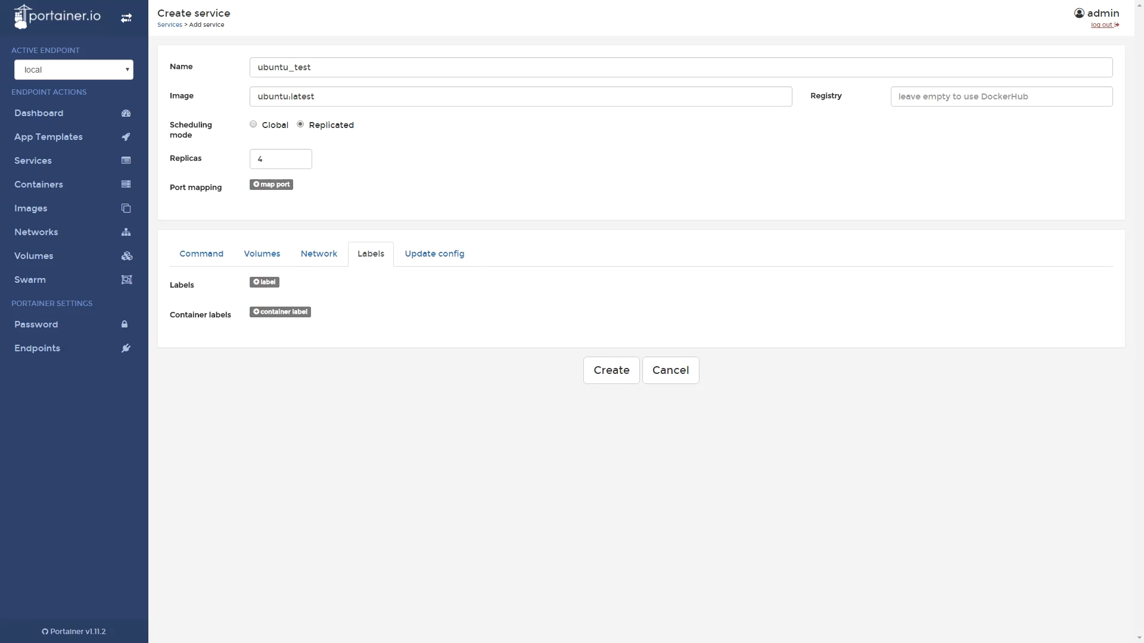
pyautogui.click(263, 282)
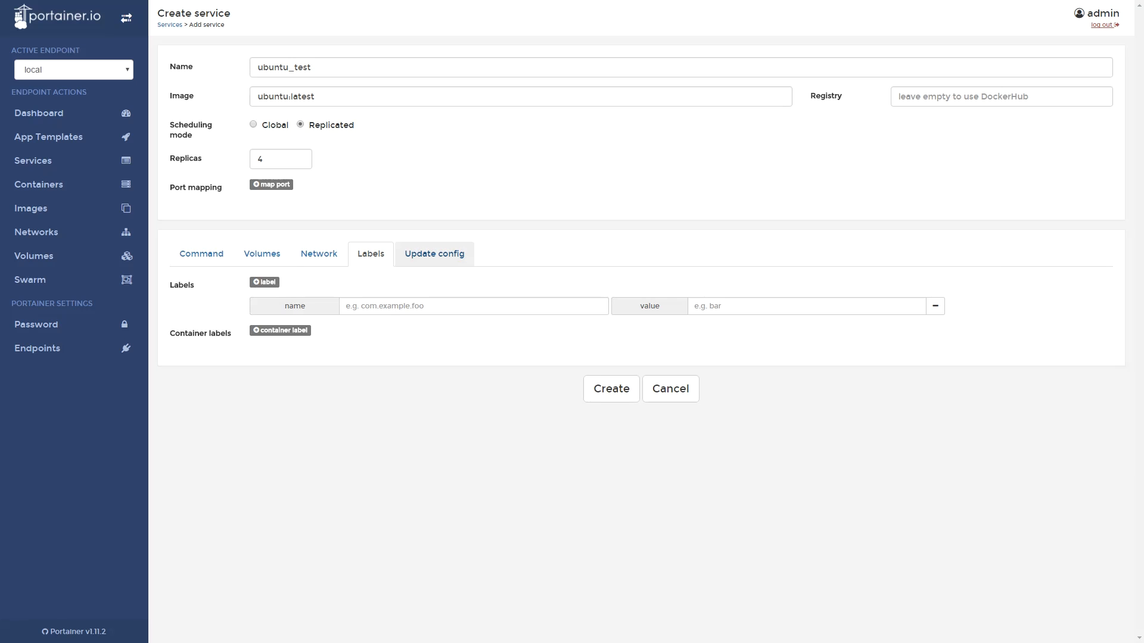
pyautogui.click(434, 254)
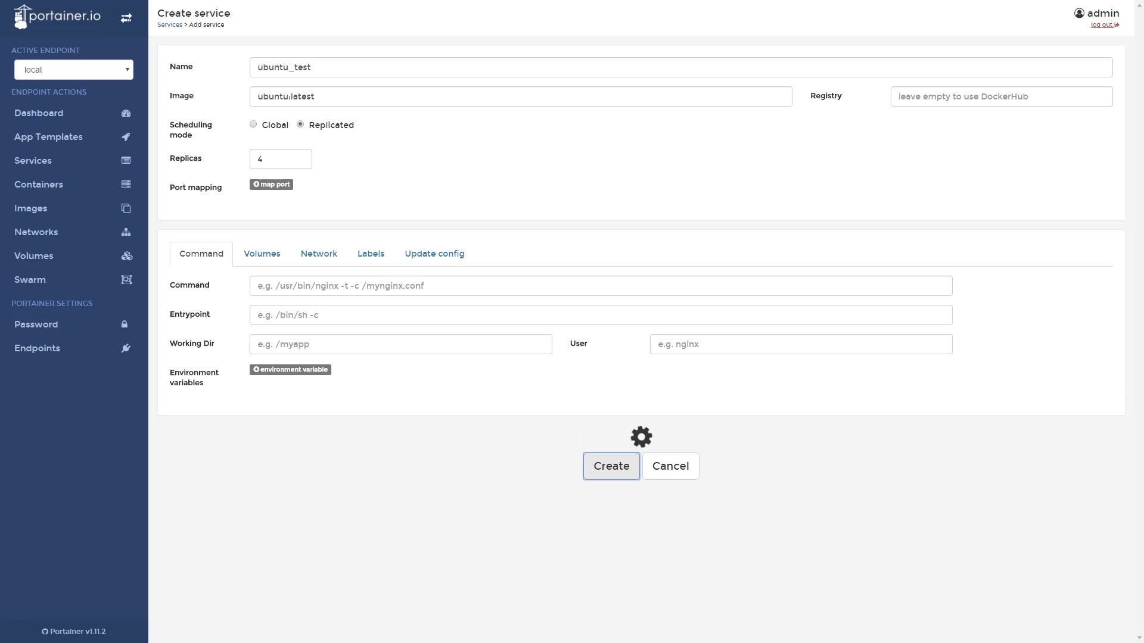
pyautogui.click(610, 466)
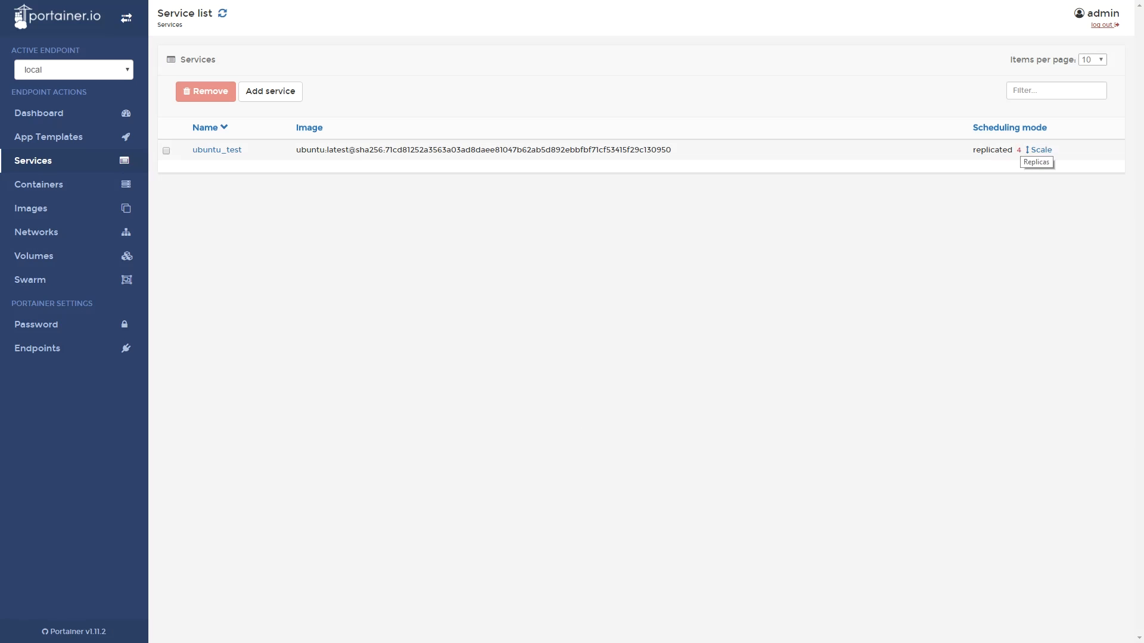
pyautogui.click(215, 151)
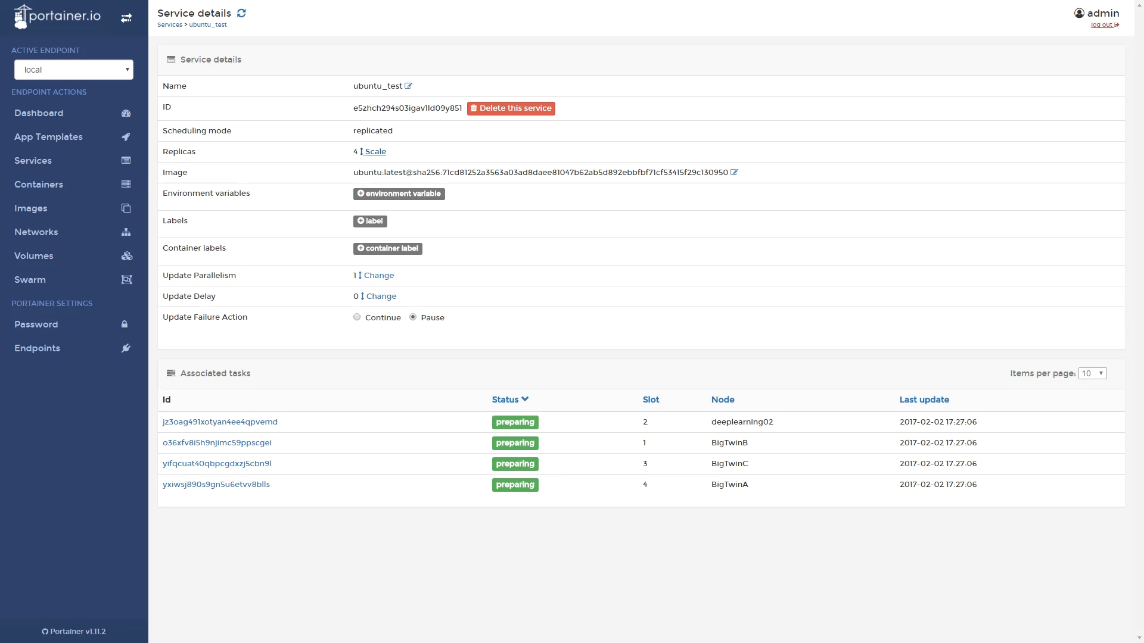
# - Scale ubuntu_test down to 3 replicas, then delete the service
pyautogui.click(375, 152)
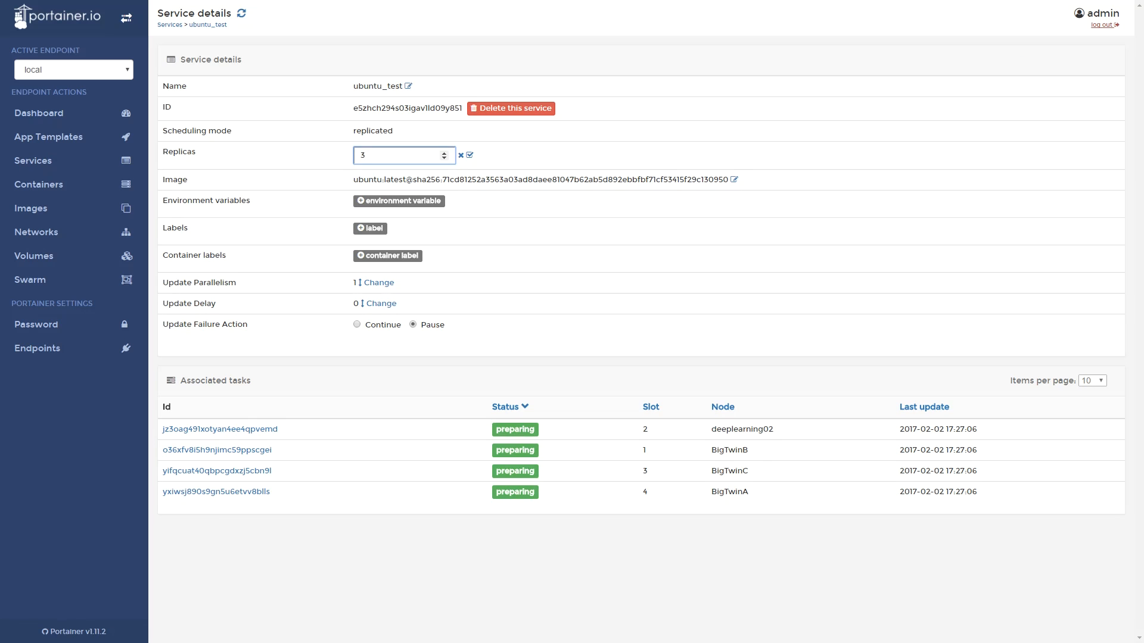
pyautogui.click(470, 155)
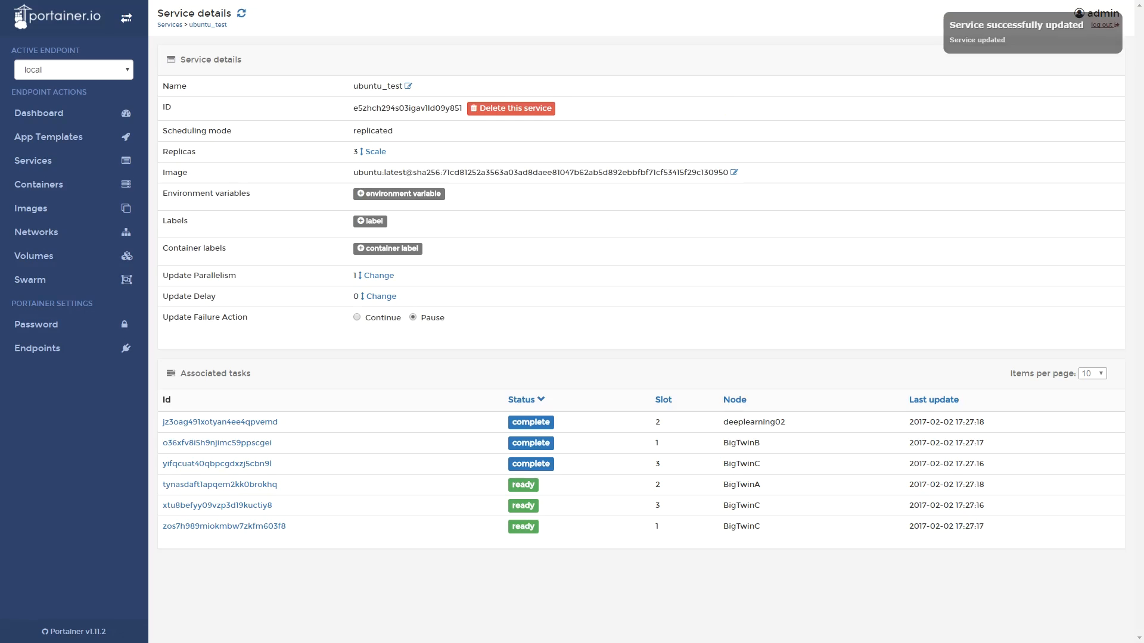
pyautogui.moveTo(224, 526)
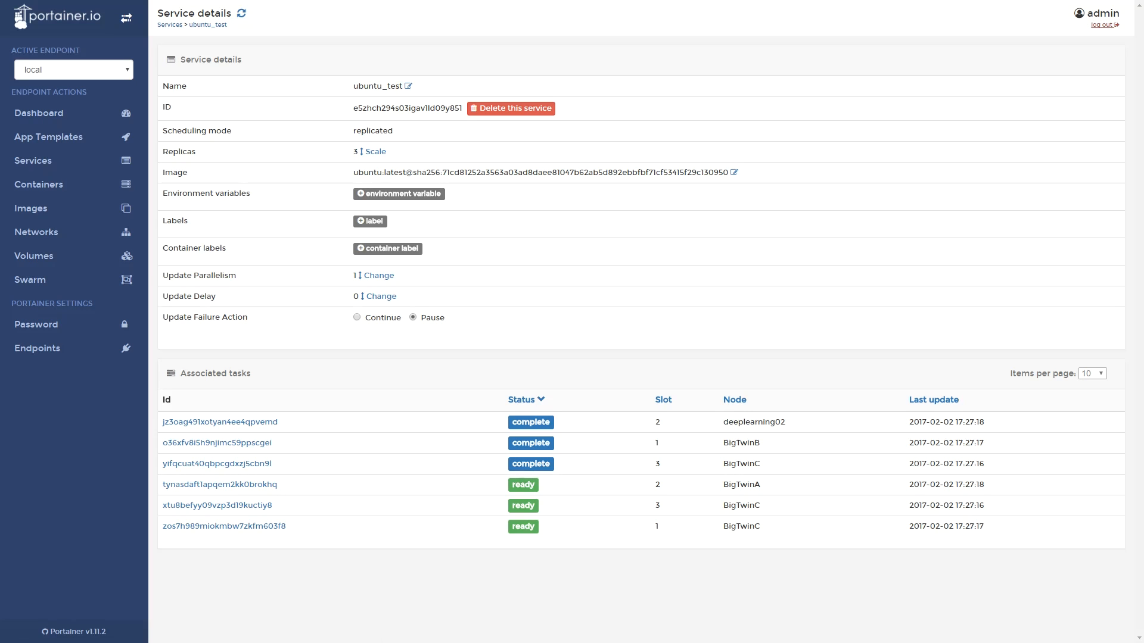
pyautogui.click(510, 108)
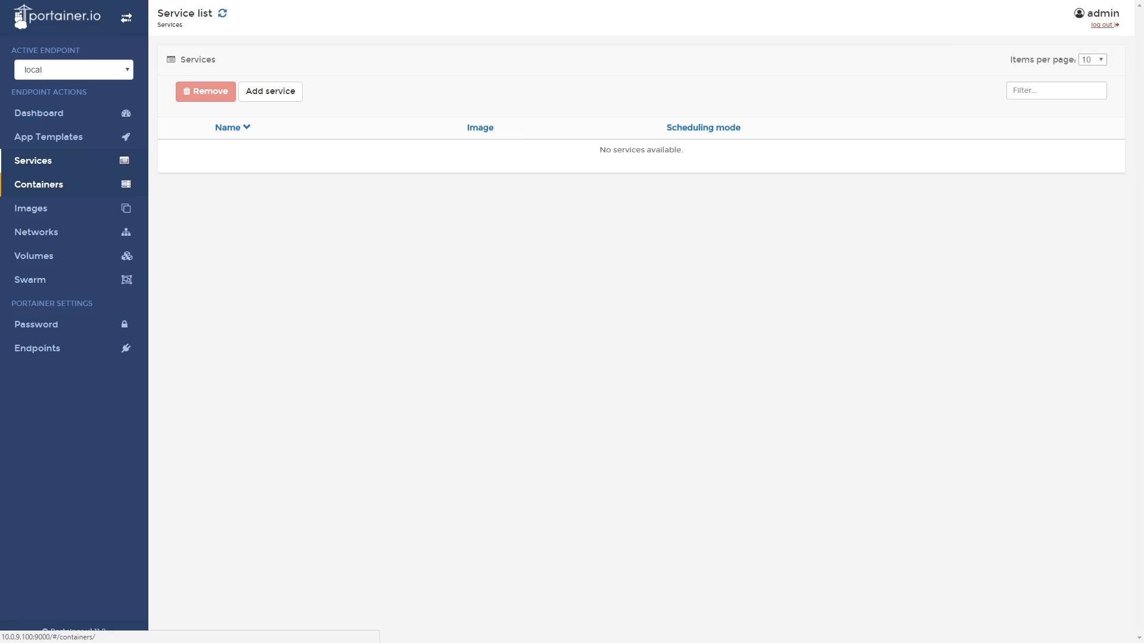
# - View the container list and the r-Default-rancher01-2 container's details
pyautogui.click(39, 185)
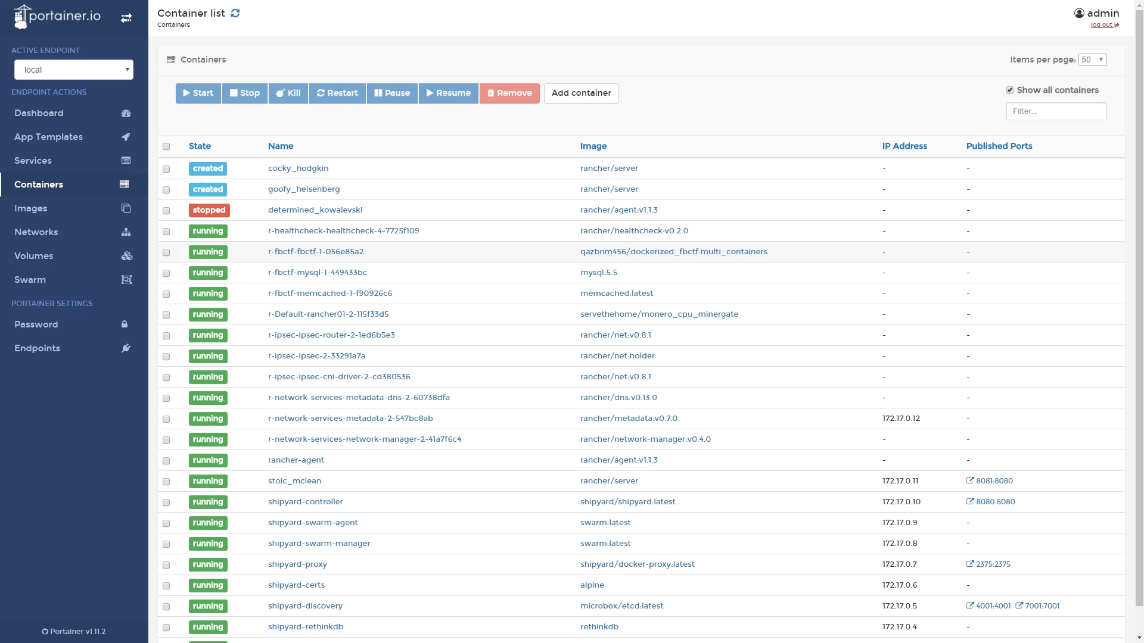
pyautogui.moveTo(329, 315)
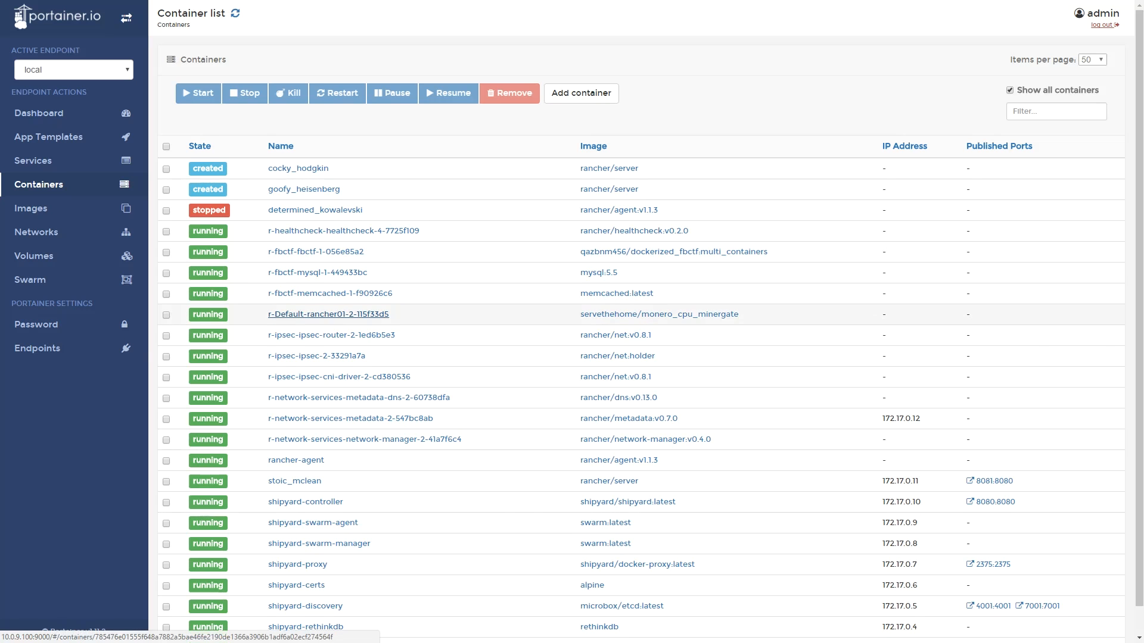
pyautogui.click(329, 314)
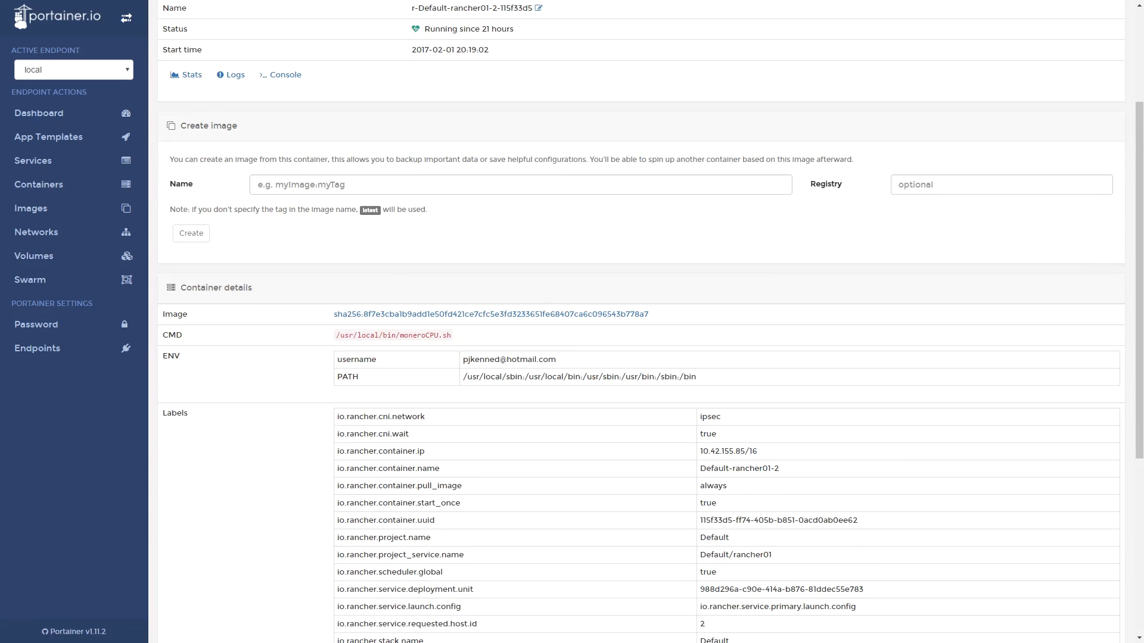
pyautogui.scroll(-3)
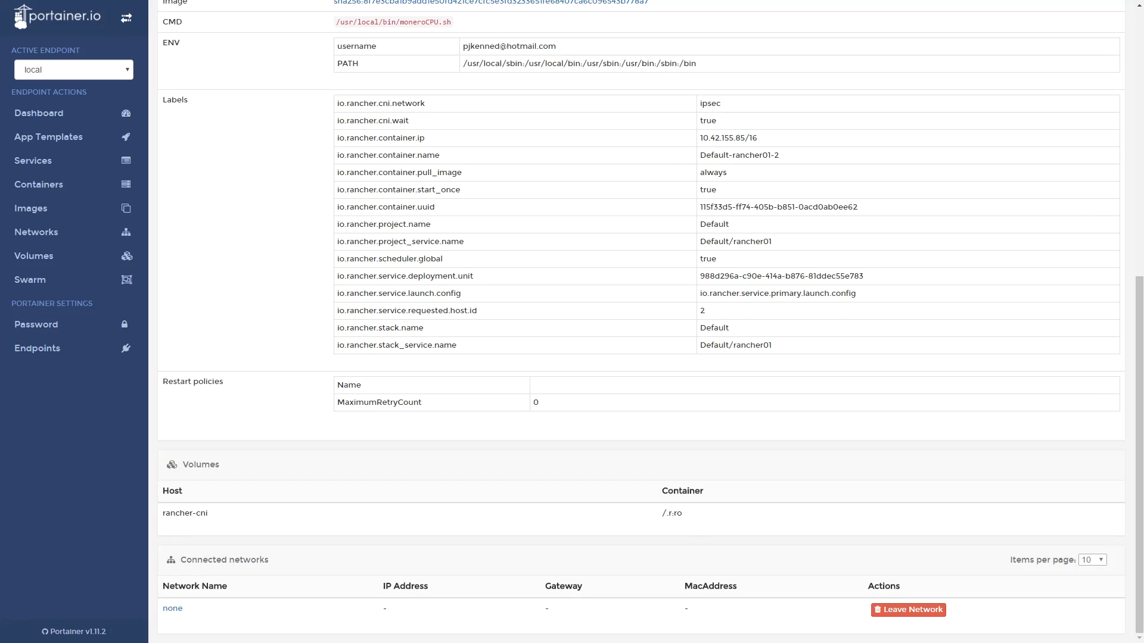
pyautogui.scroll(3)
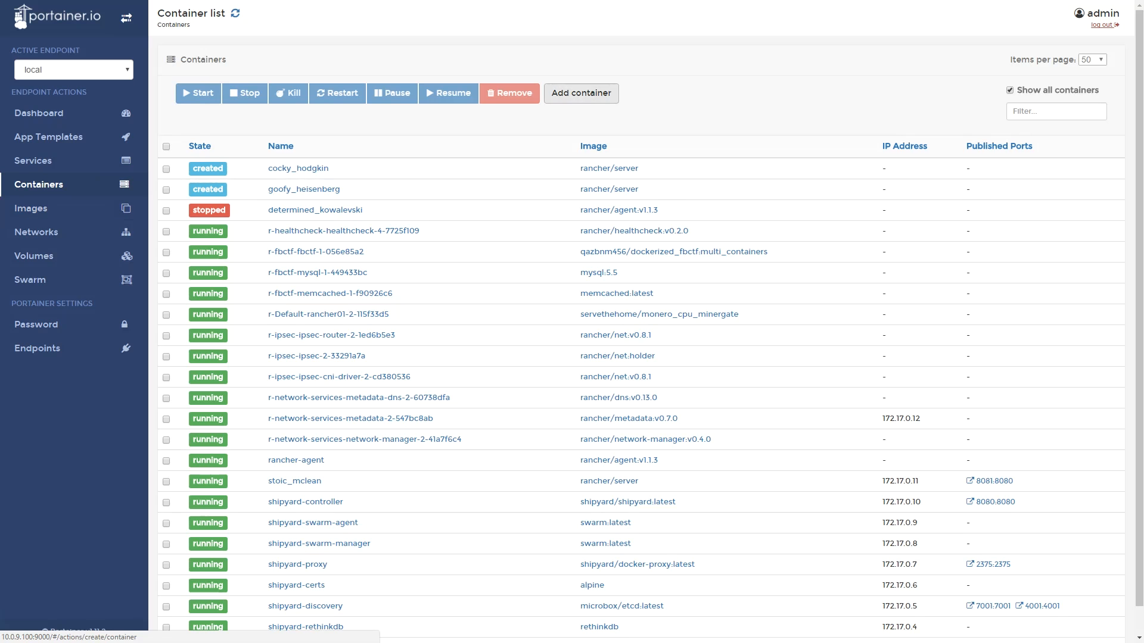
# - Glance at the add-container form, view the memcached container's console, then list the networks
pyautogui.click(580, 93)
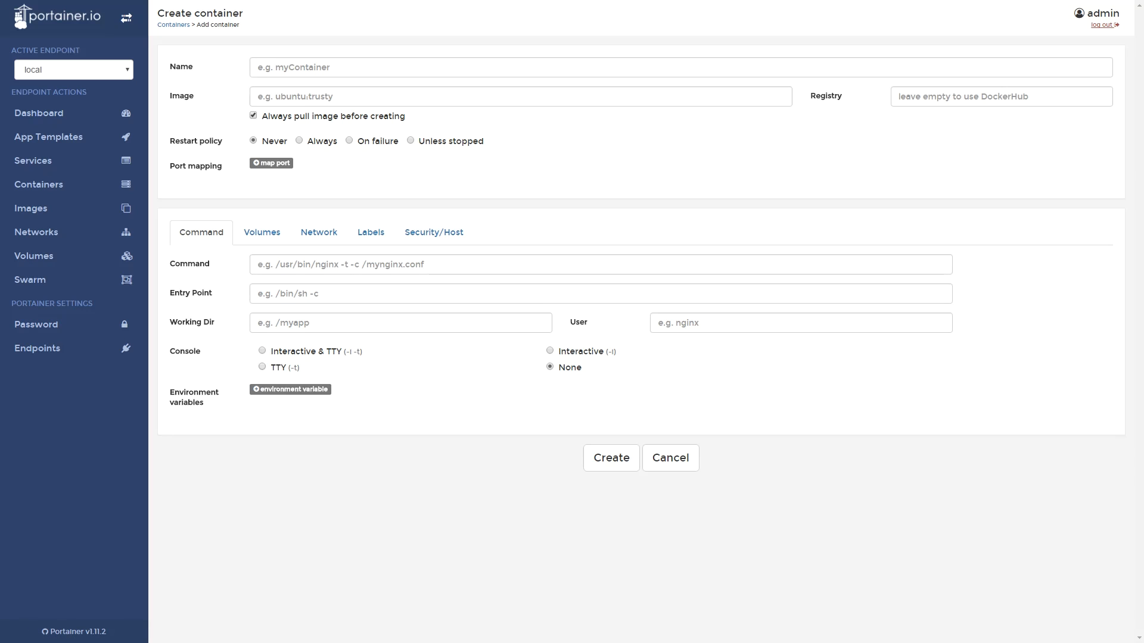
pyautogui.click(263, 350)
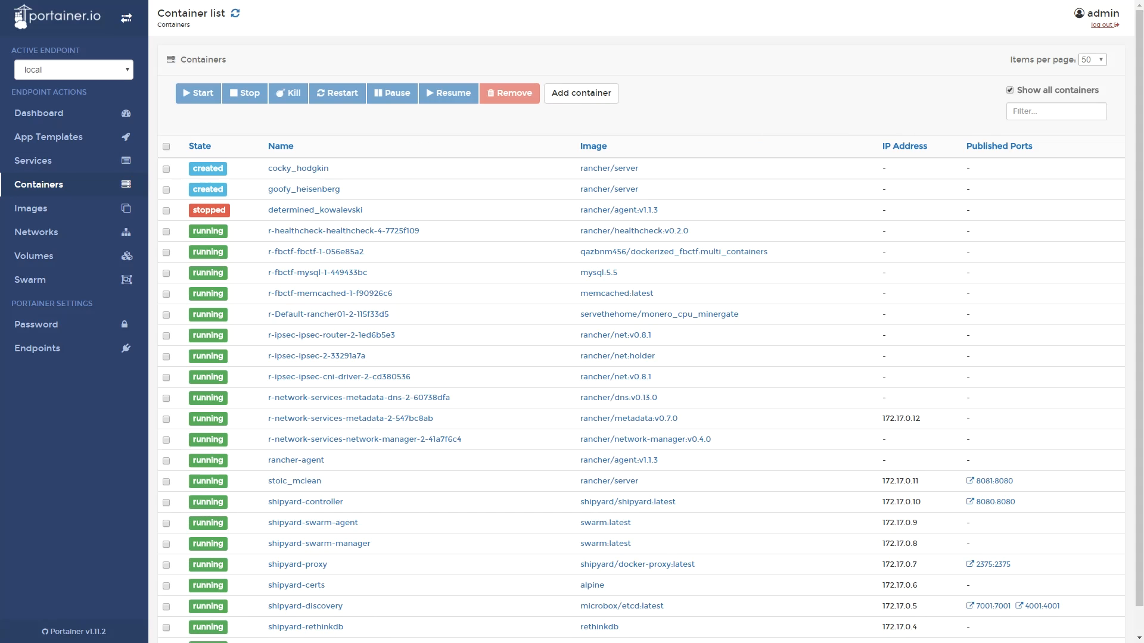
pyautogui.moveTo(327, 313)
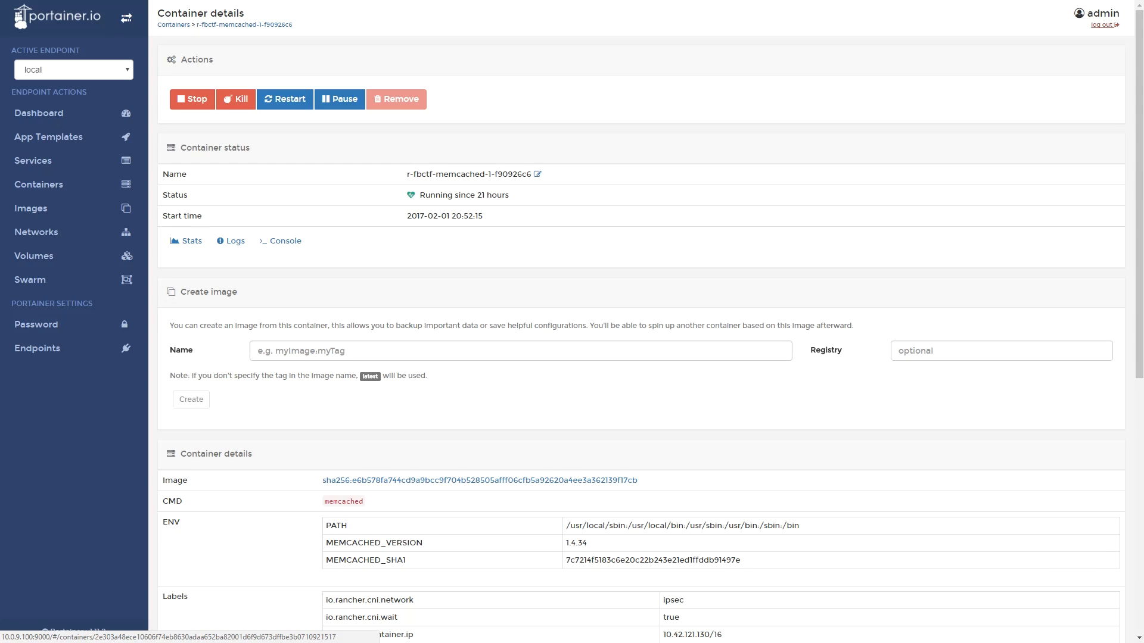
pyautogui.click(284, 241)
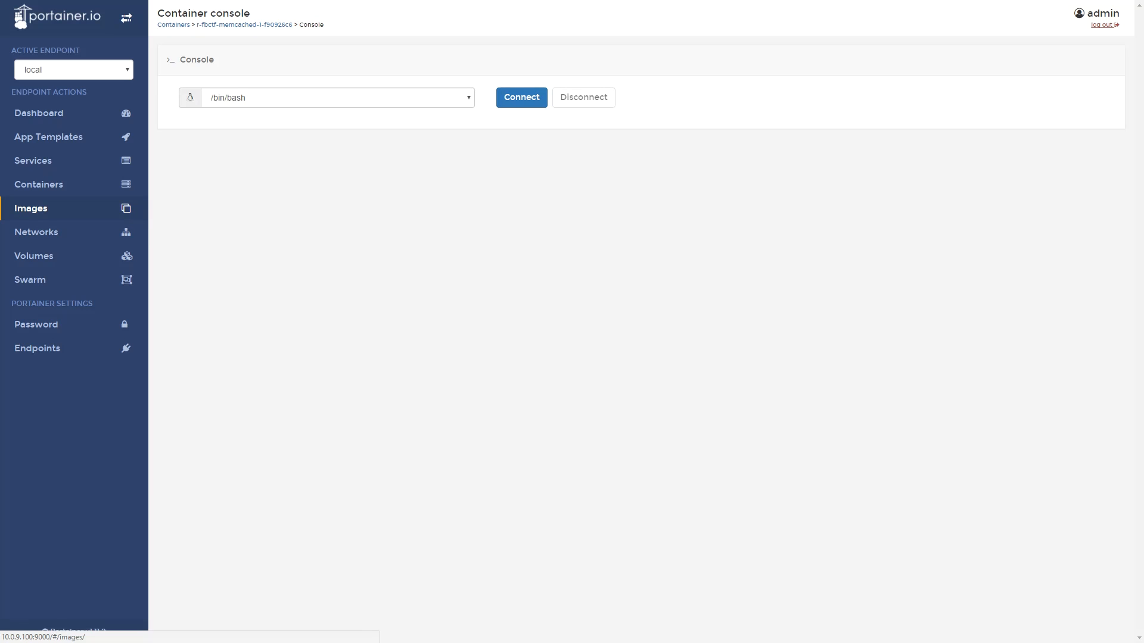
pyautogui.click(35, 232)
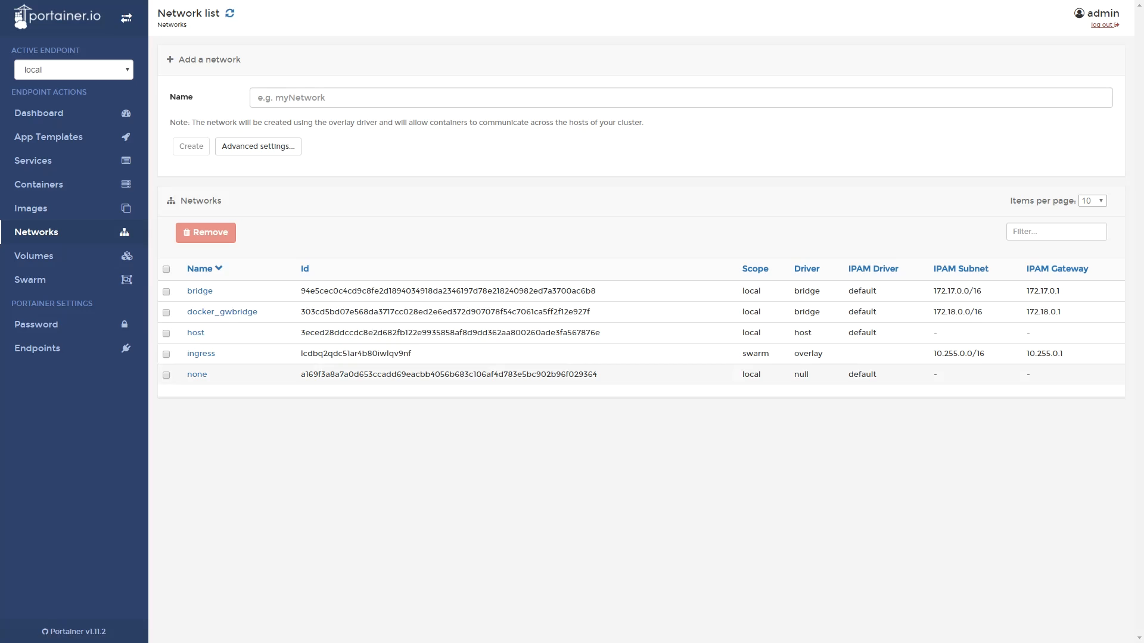
pyautogui.click(30, 280)
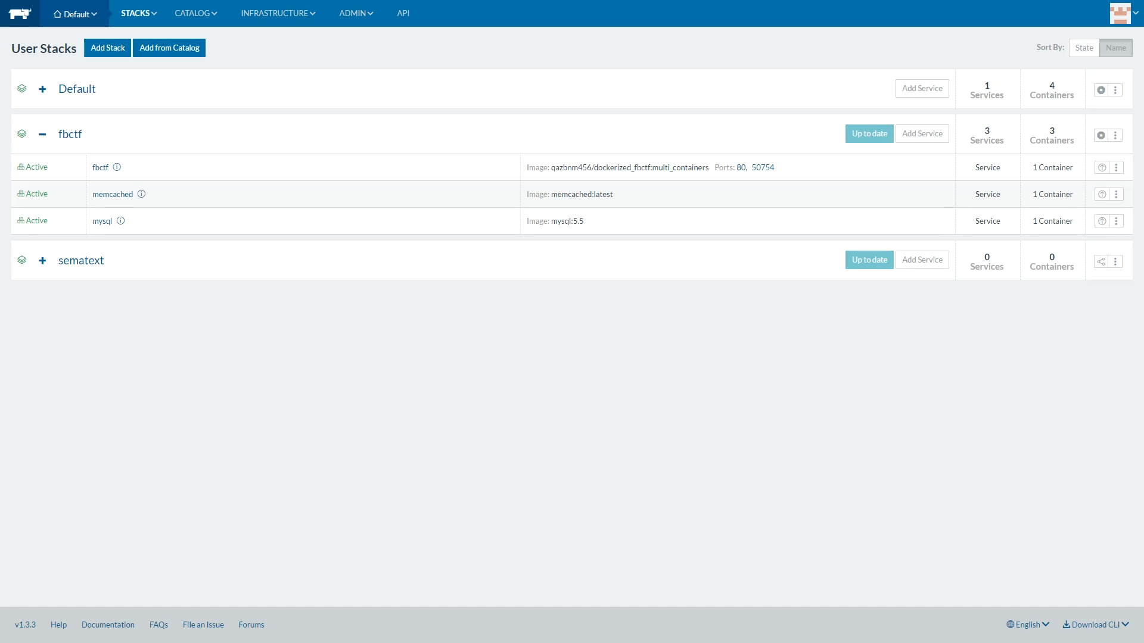
# - Review Manage Environments and the Add Environment form, then return to user stacks
pyautogui.click(42, 134)
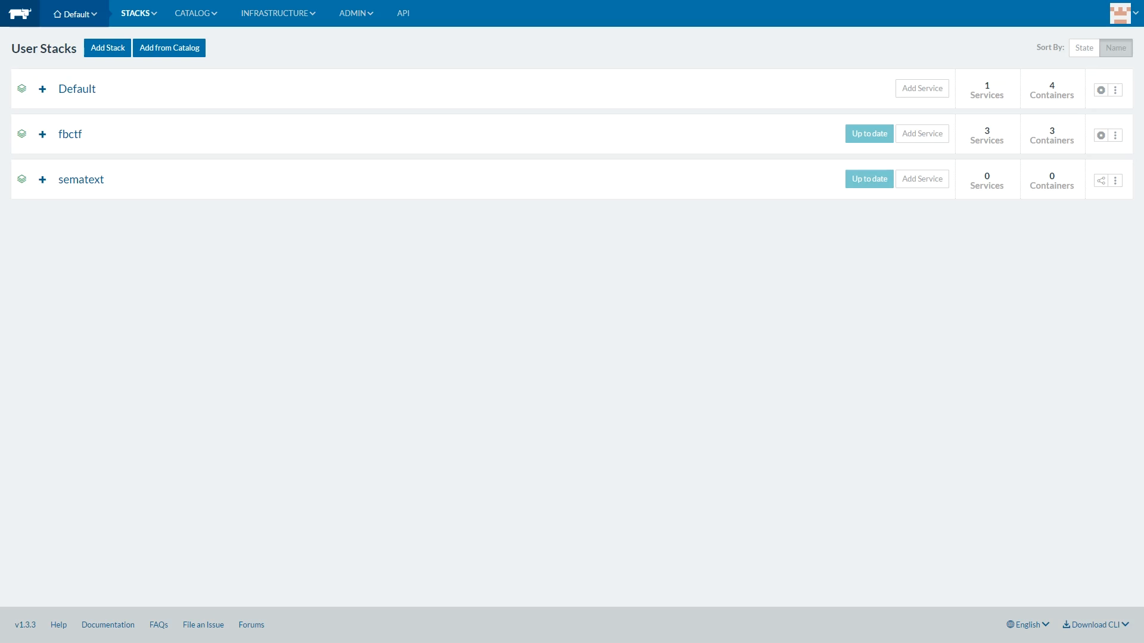
pyautogui.click(73, 14)
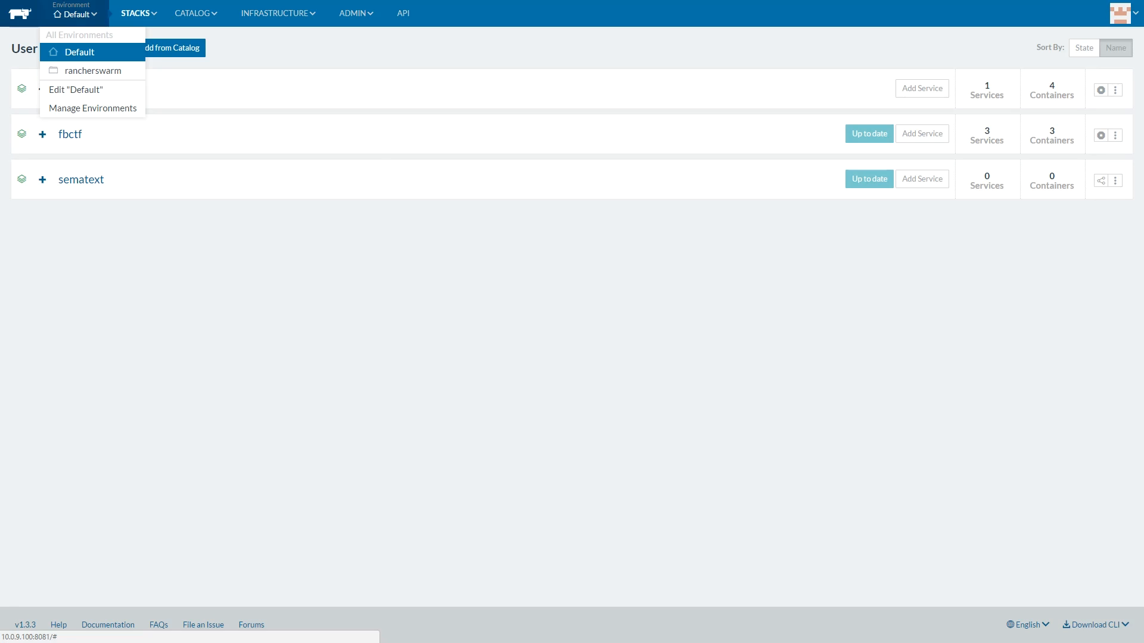
pyautogui.click(93, 109)
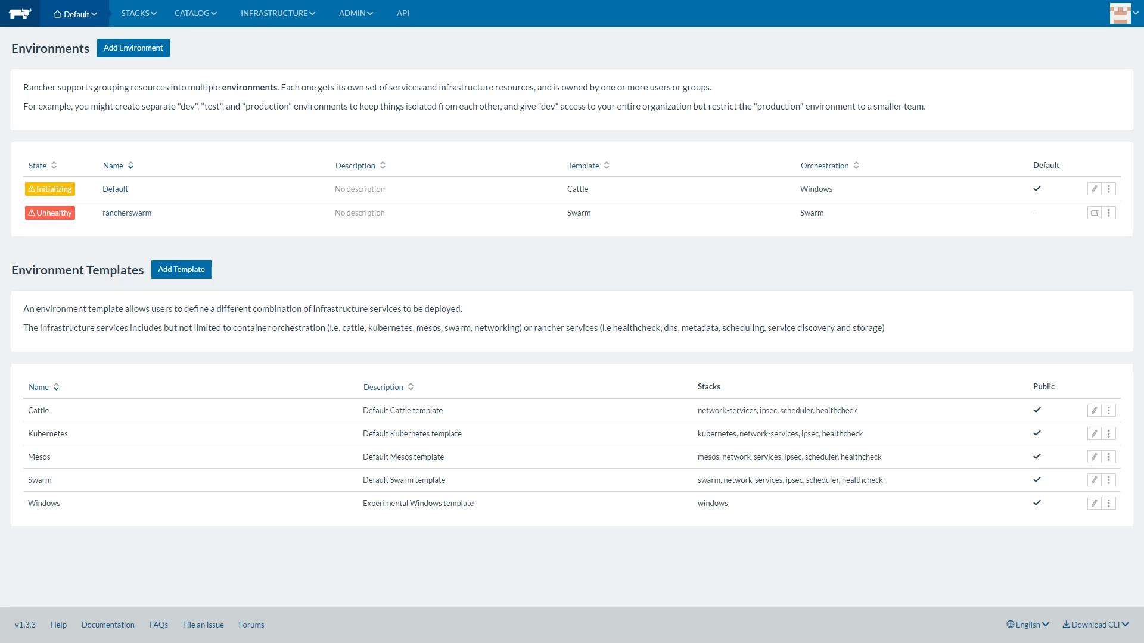
pyautogui.moveTo(28, 410); pyautogui.dragTo(1087, 386)
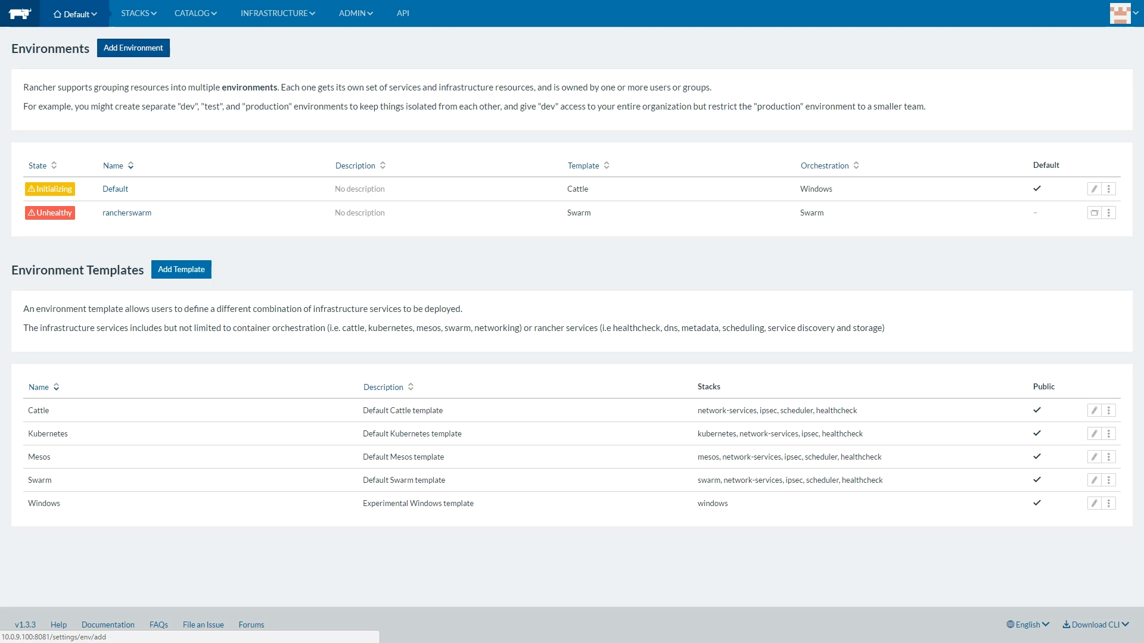
pyautogui.click(132, 48)
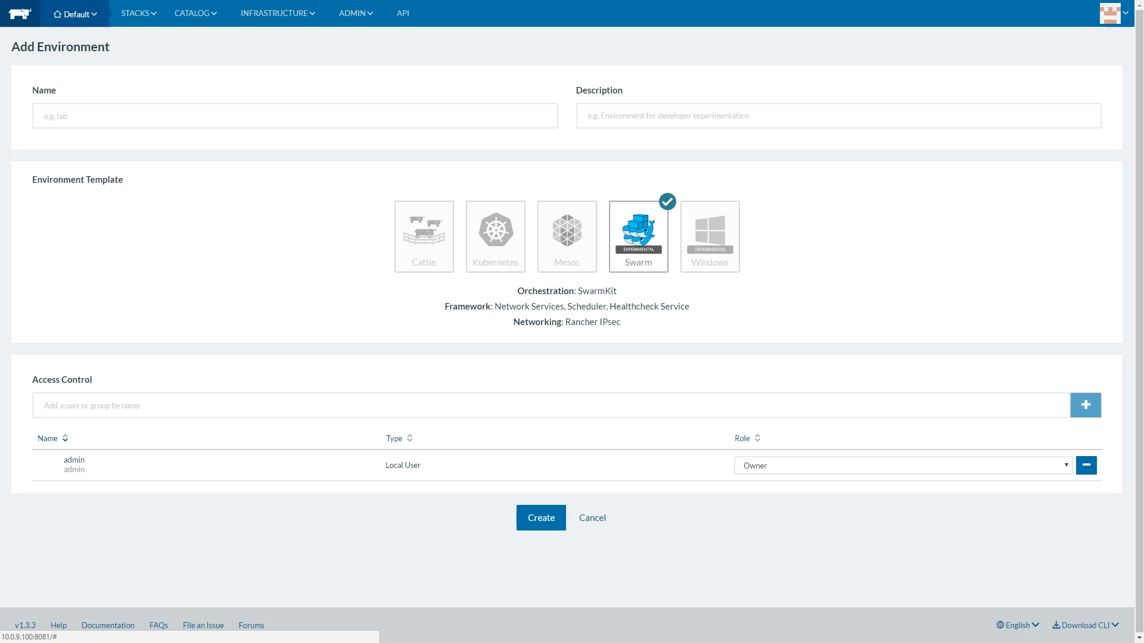
pyautogui.click(74, 15)
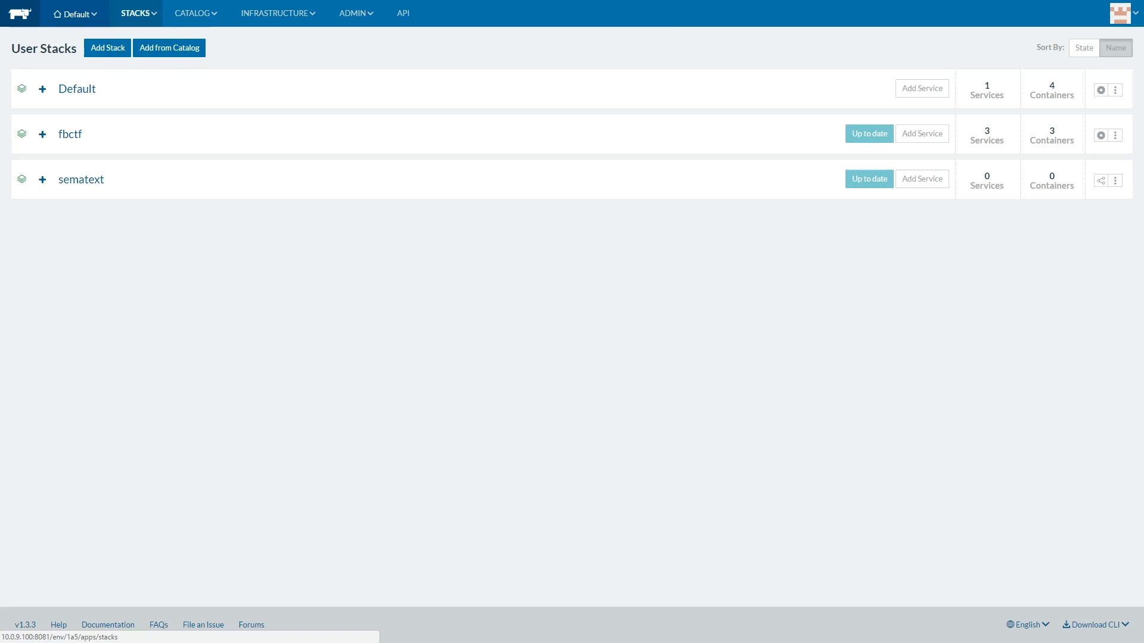
# - Show all stacks including infrastructure ones, then bring up the Catalog Library
pyautogui.click(136, 13)
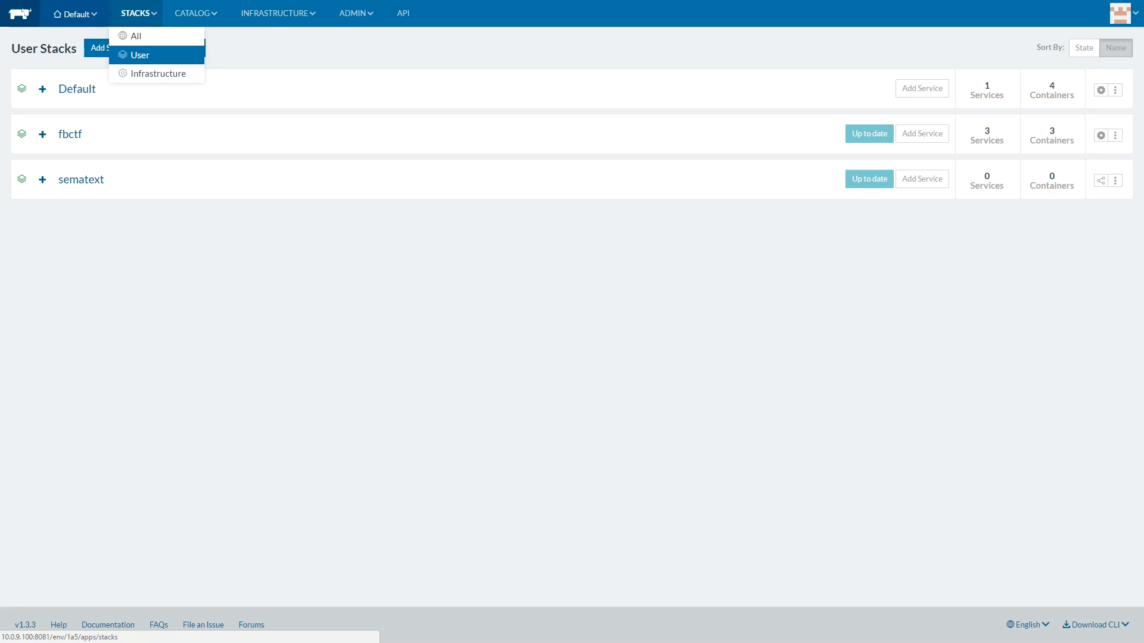
pyautogui.click(135, 35)
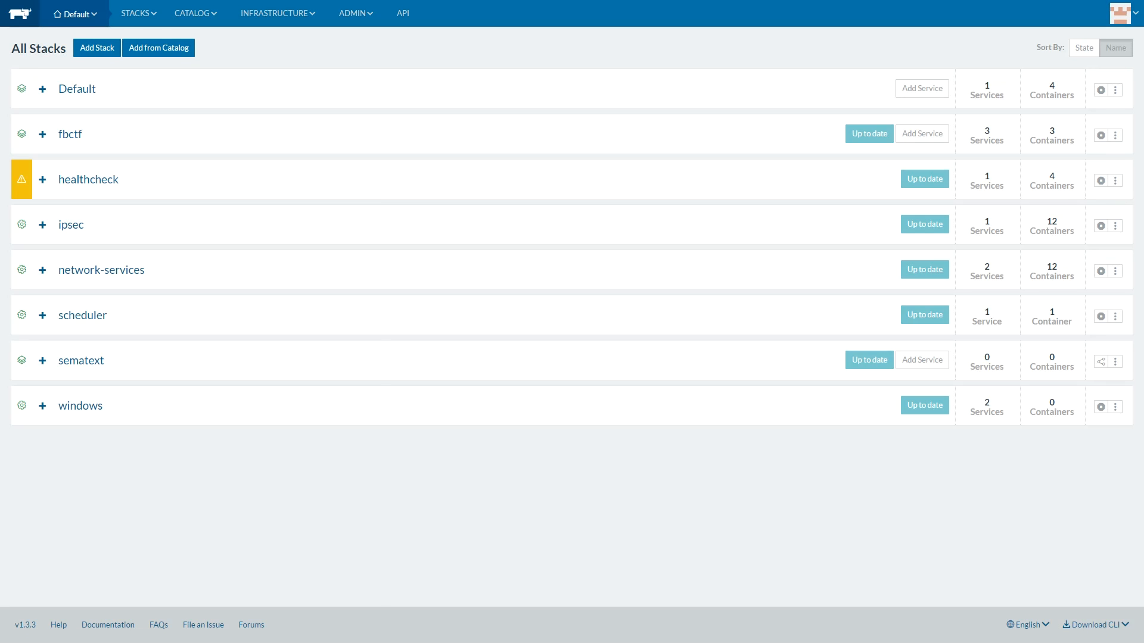
pyautogui.click(194, 13)
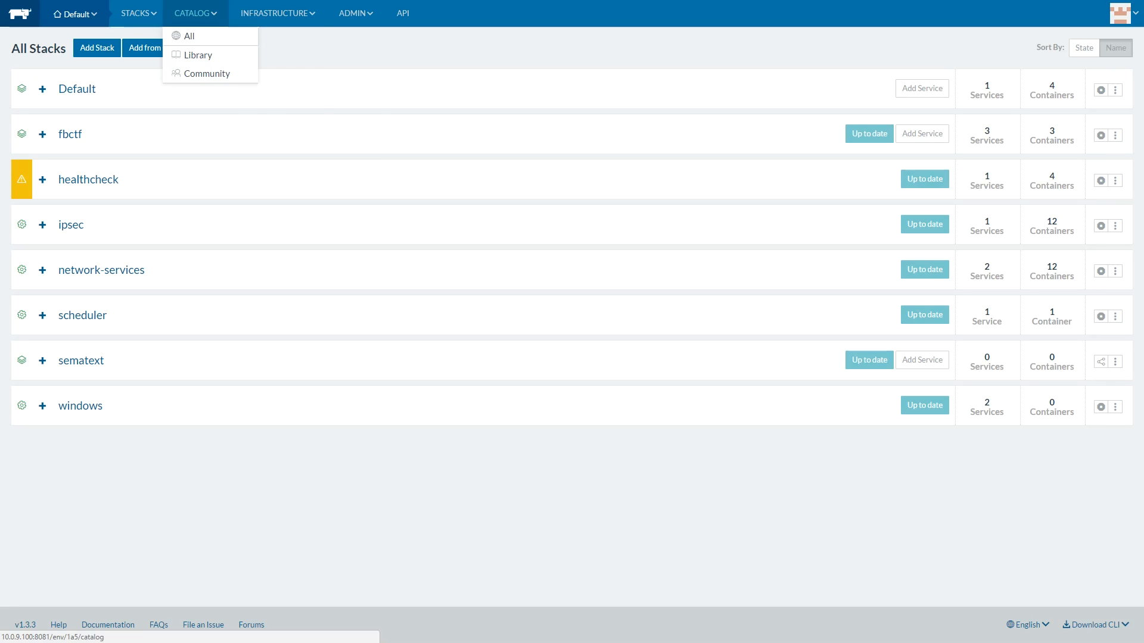
pyautogui.click(137, 14)
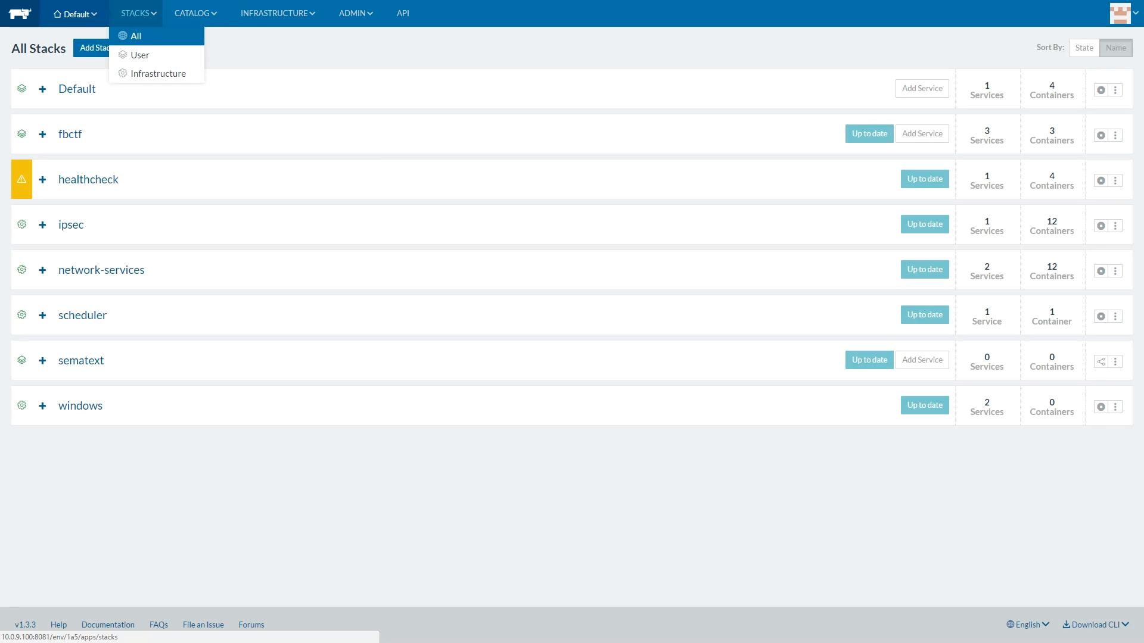
pyautogui.click(194, 12)
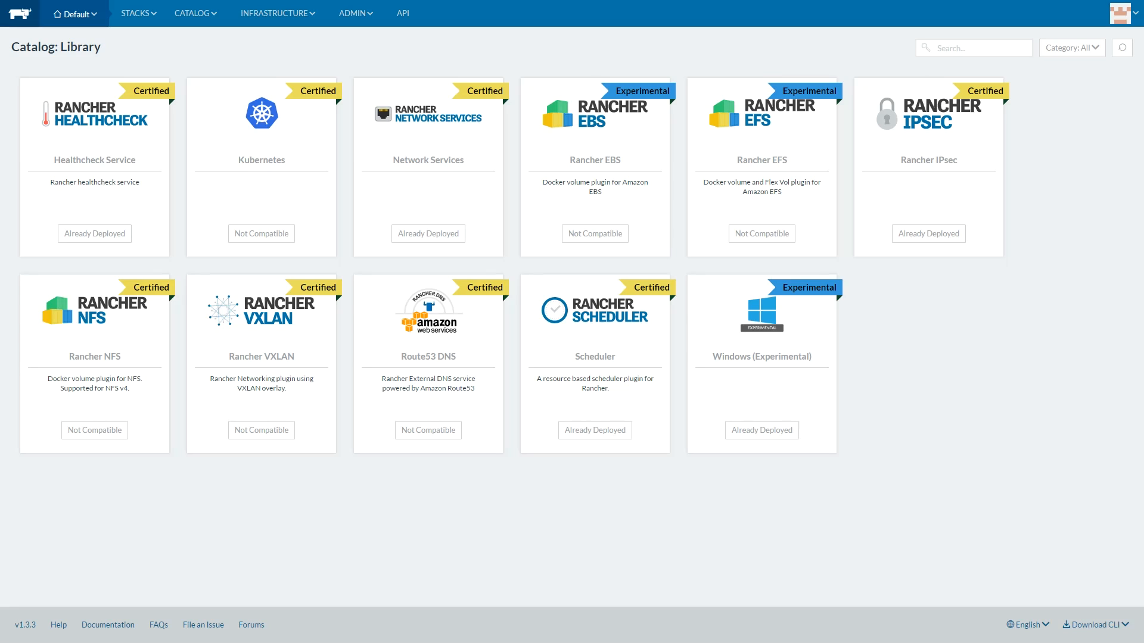
# - View the community catalog, the hosts overview and the add-host instructions
pyautogui.click(194, 14)
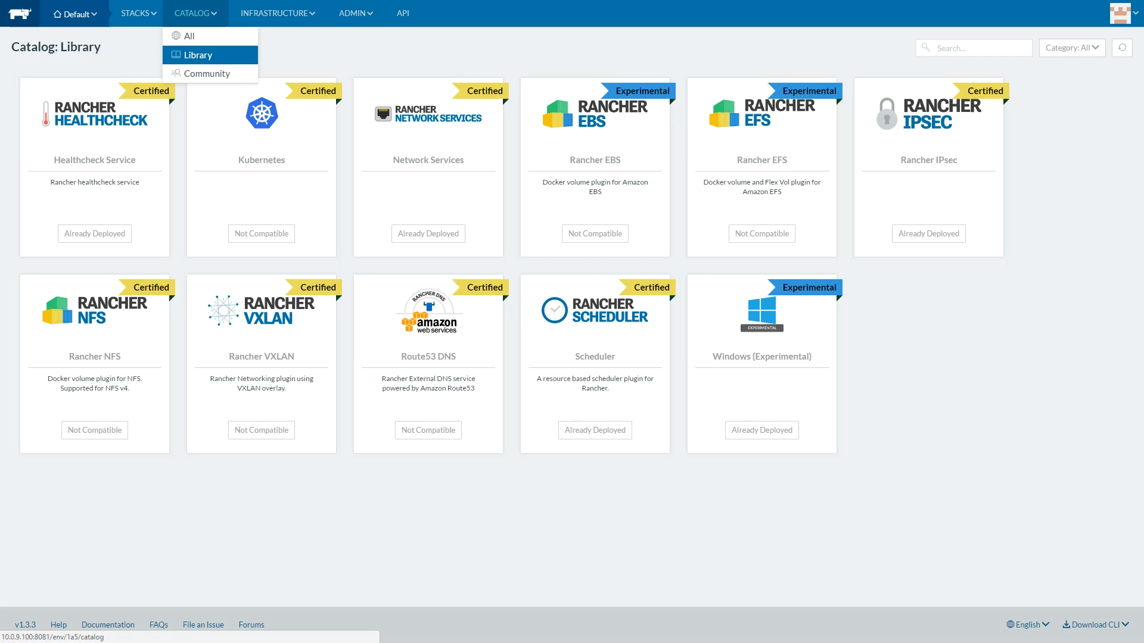
pyautogui.click(209, 73)
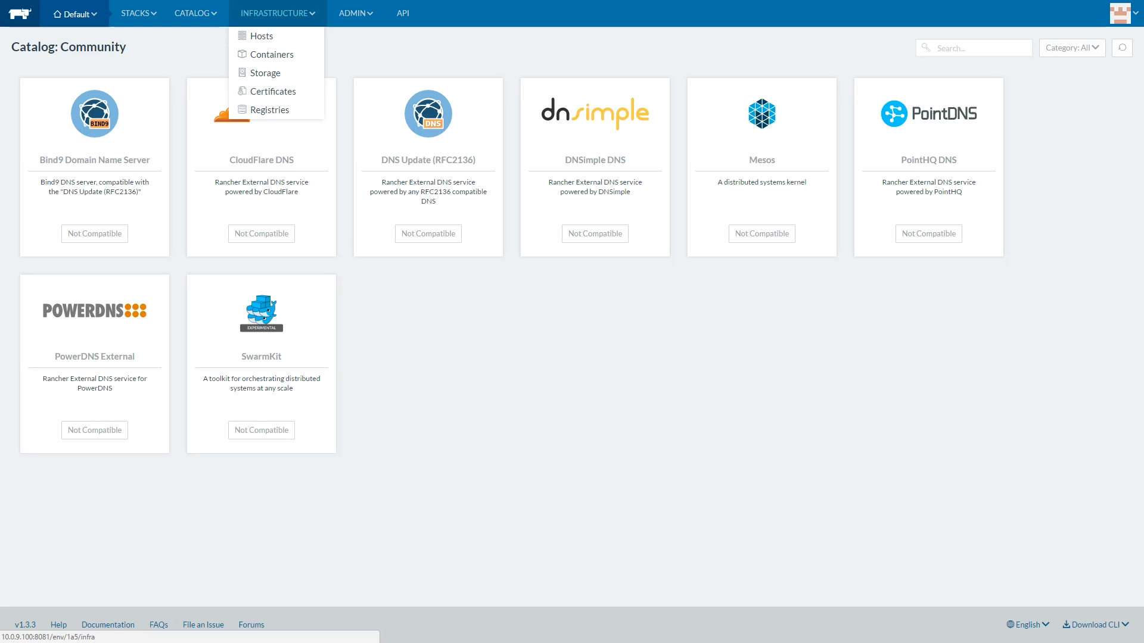
pyautogui.click(261, 35)
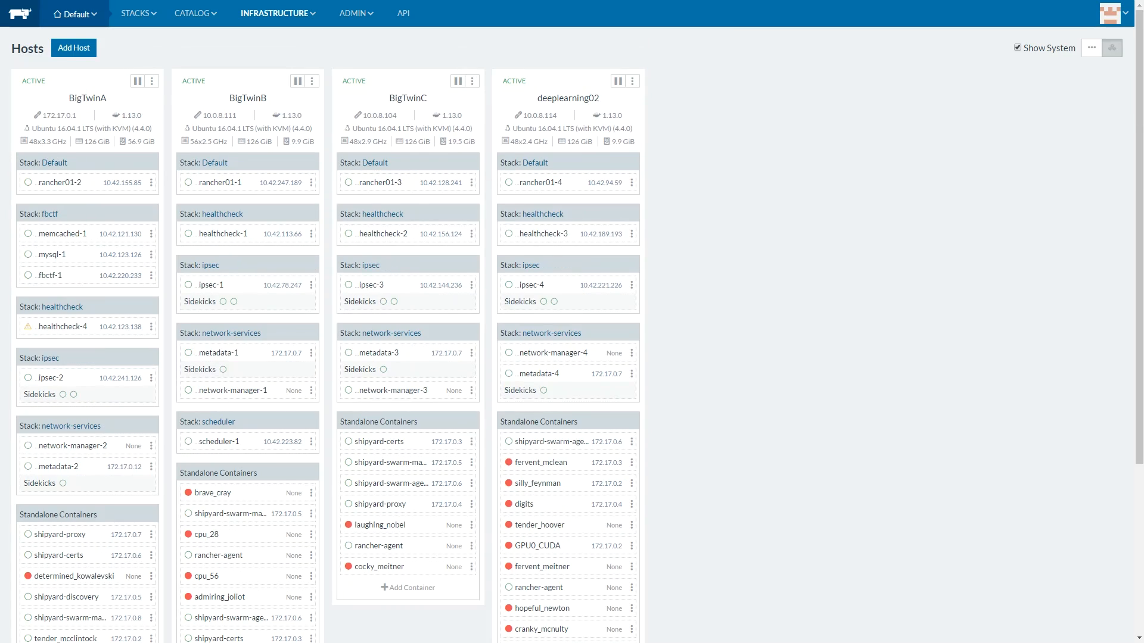
pyautogui.click(73, 47)
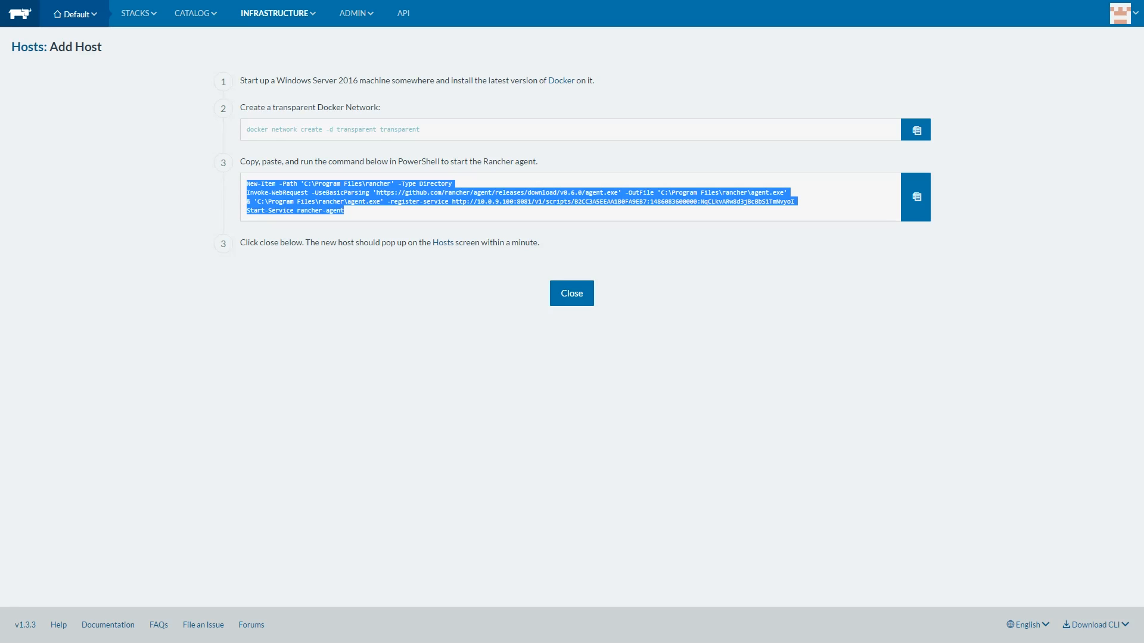
# - Look through the Infrastructure containers list, then return to the hosts overview
pyautogui.click(193, 13)
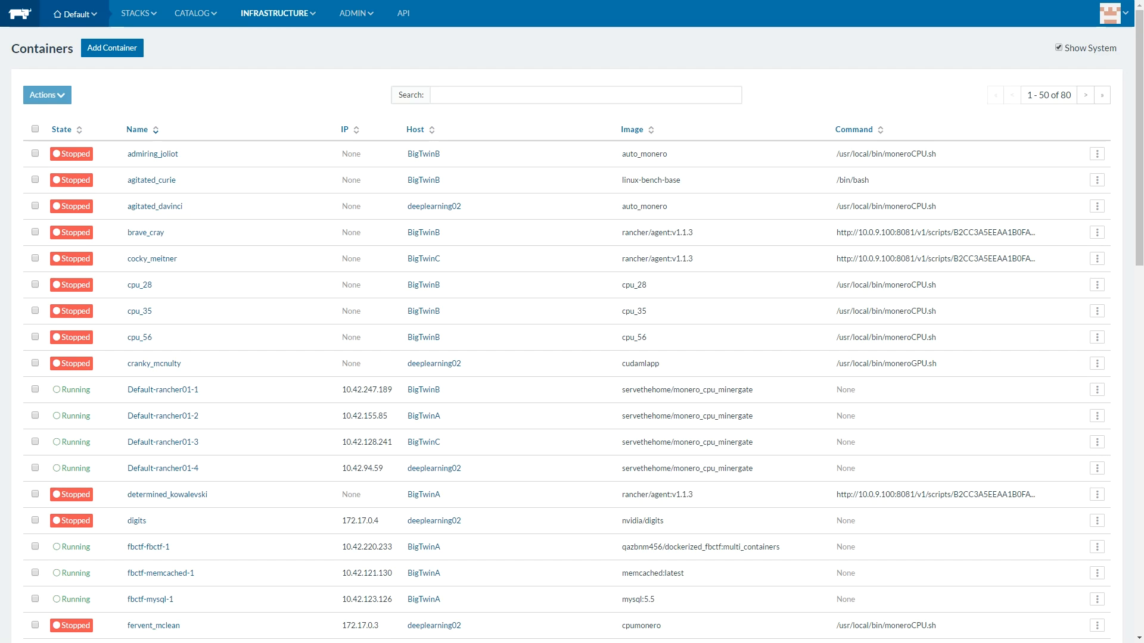
pyautogui.scroll(-3)
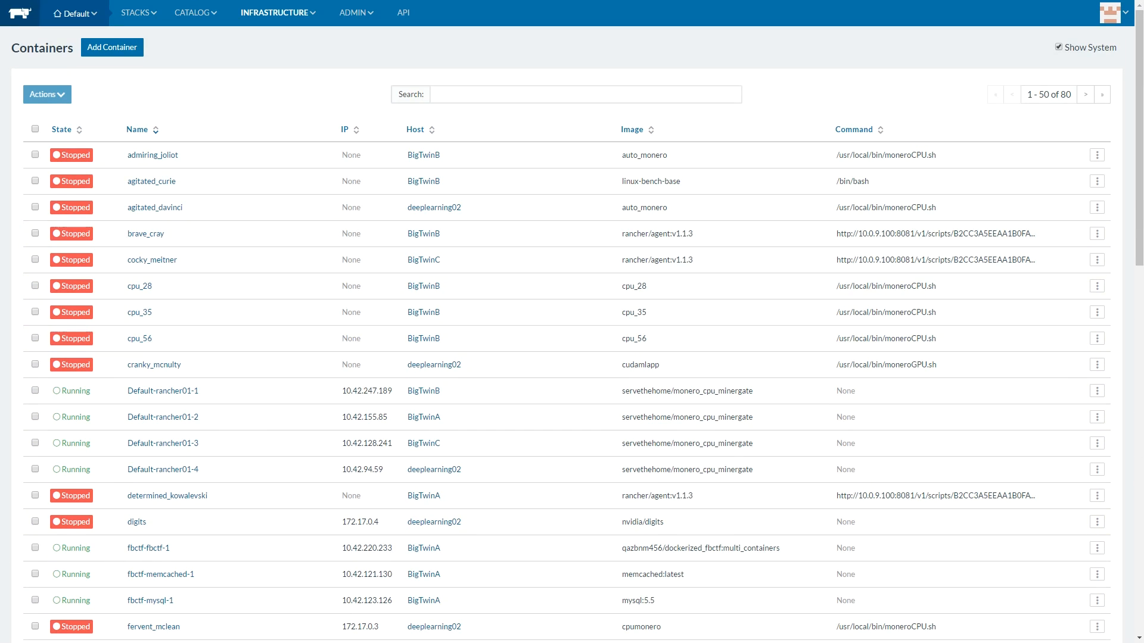
pyautogui.click(278, 12)
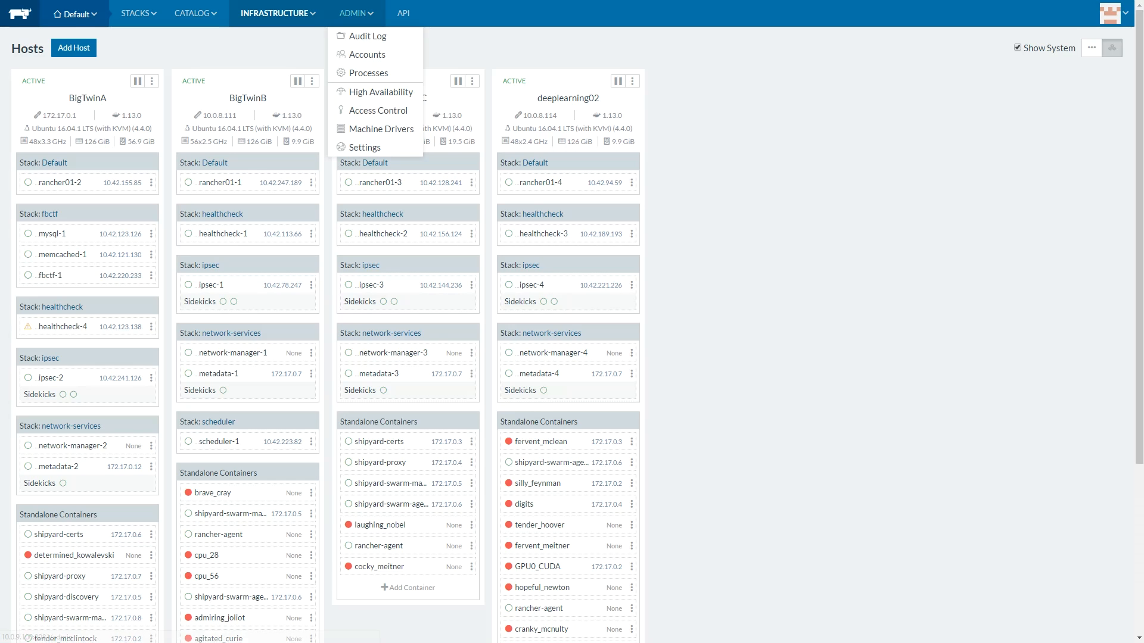
# - Check High Availability status, view the Machine Drivers grid, then go to the account API keys
pyautogui.click(380, 92)
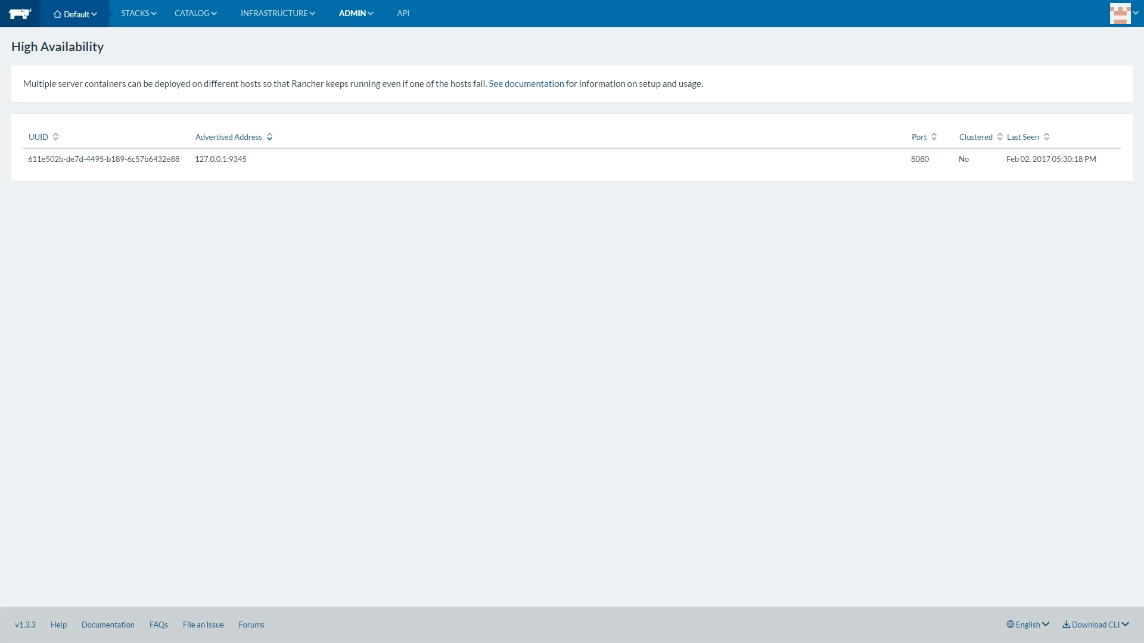
pyautogui.click(354, 13)
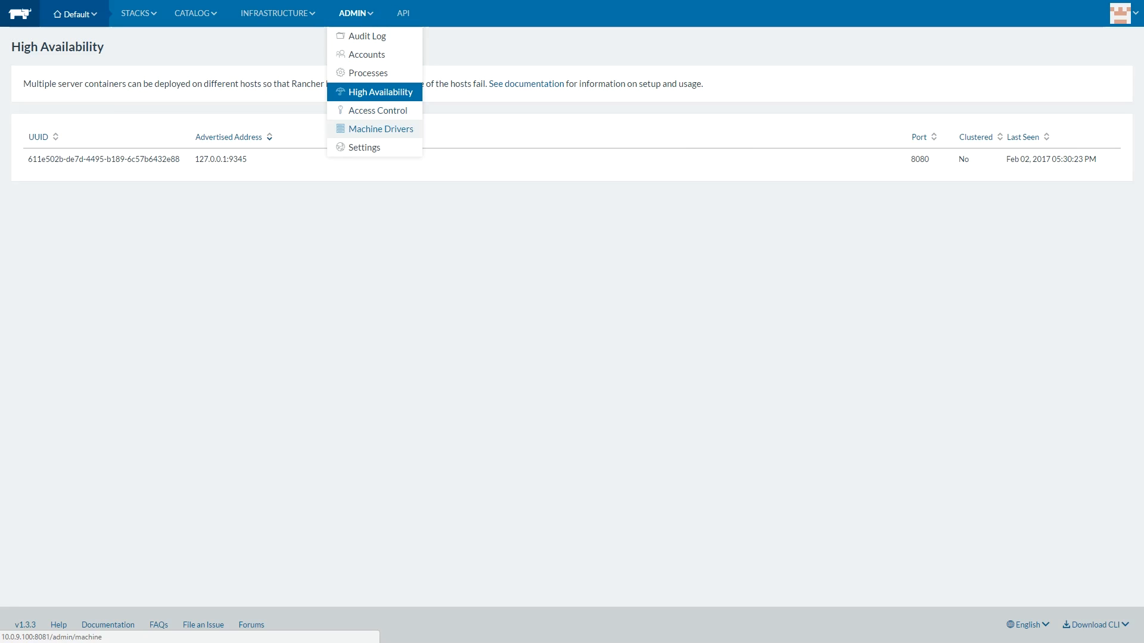
pyautogui.click(377, 110)
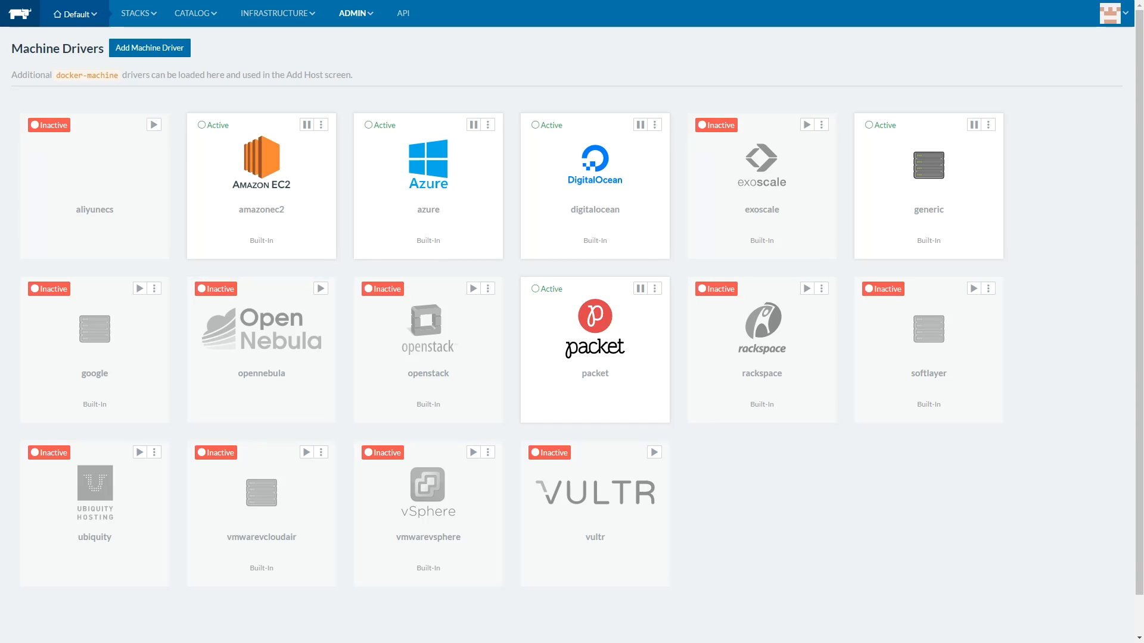
pyautogui.click(277, 13)
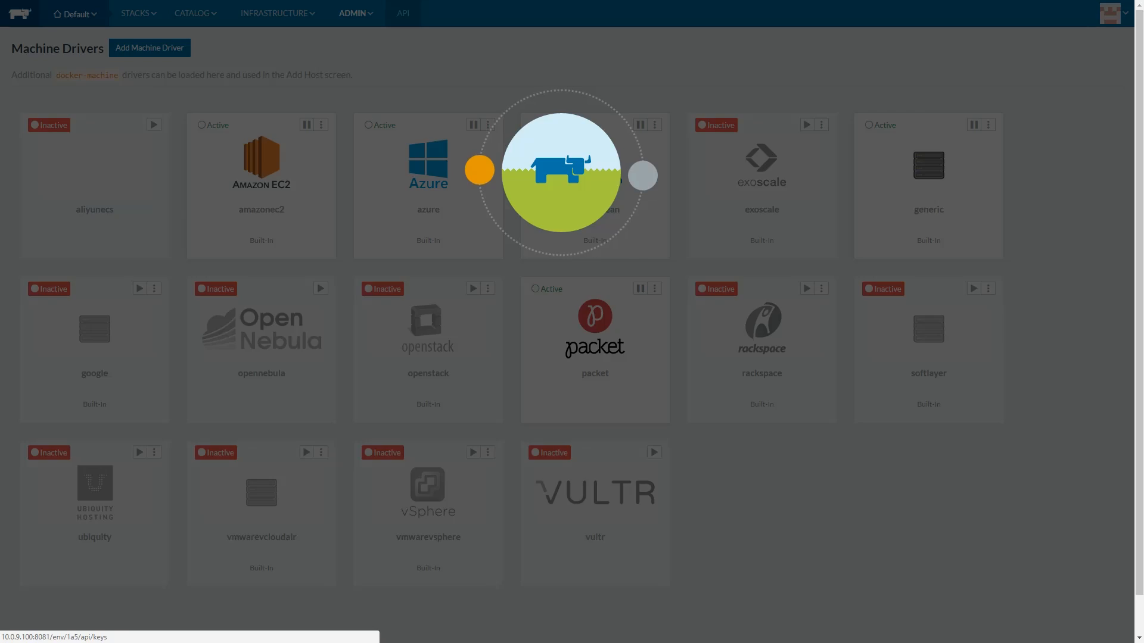
# - Start a new Account API Key, cancel it, and check the environment list without switching
pyautogui.click(403, 13)
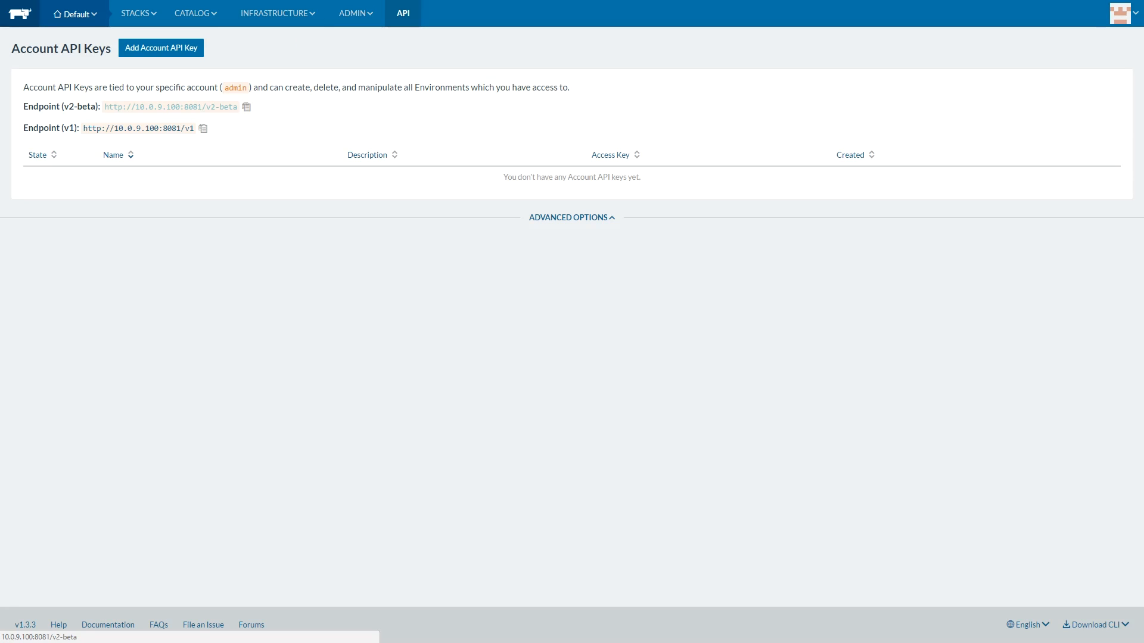
pyautogui.click(161, 48)
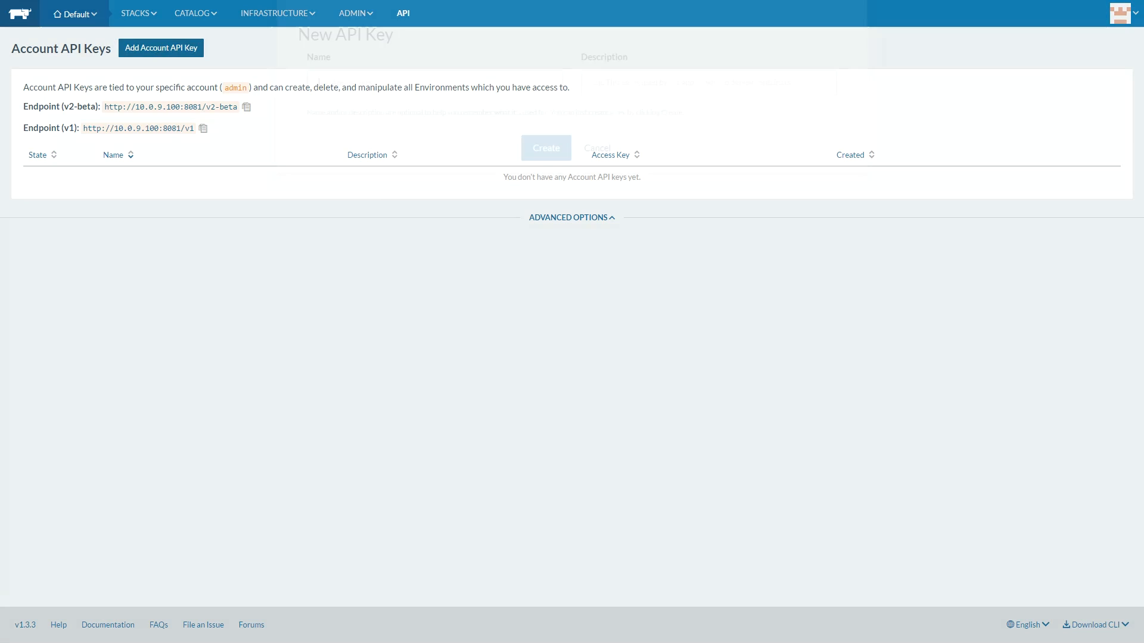
pyautogui.click(136, 13)
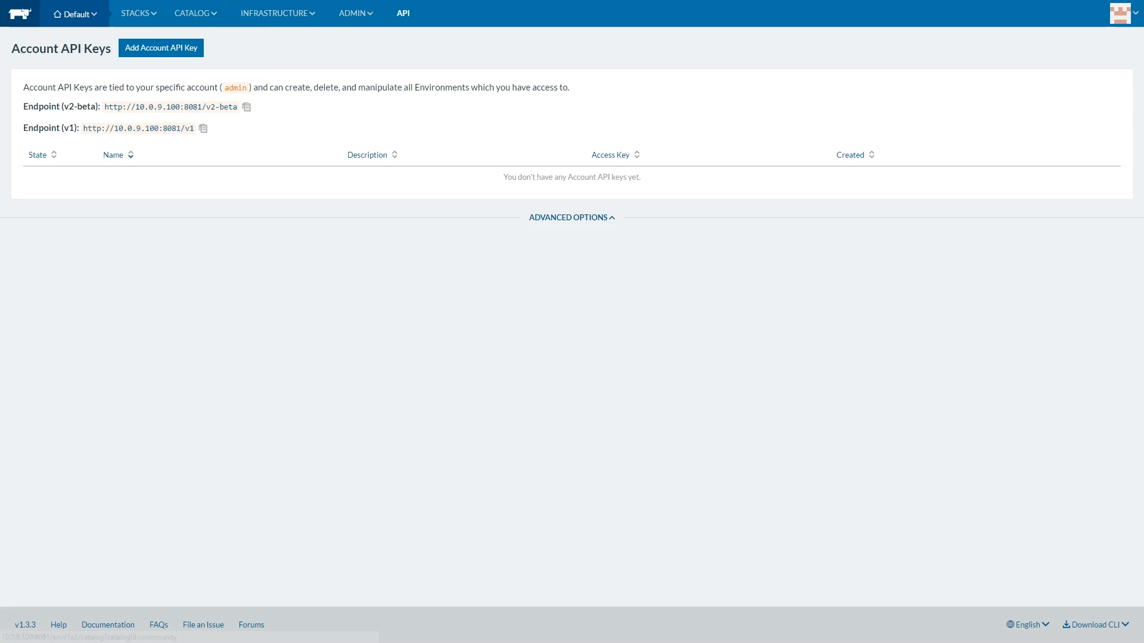
pyautogui.click(74, 14)
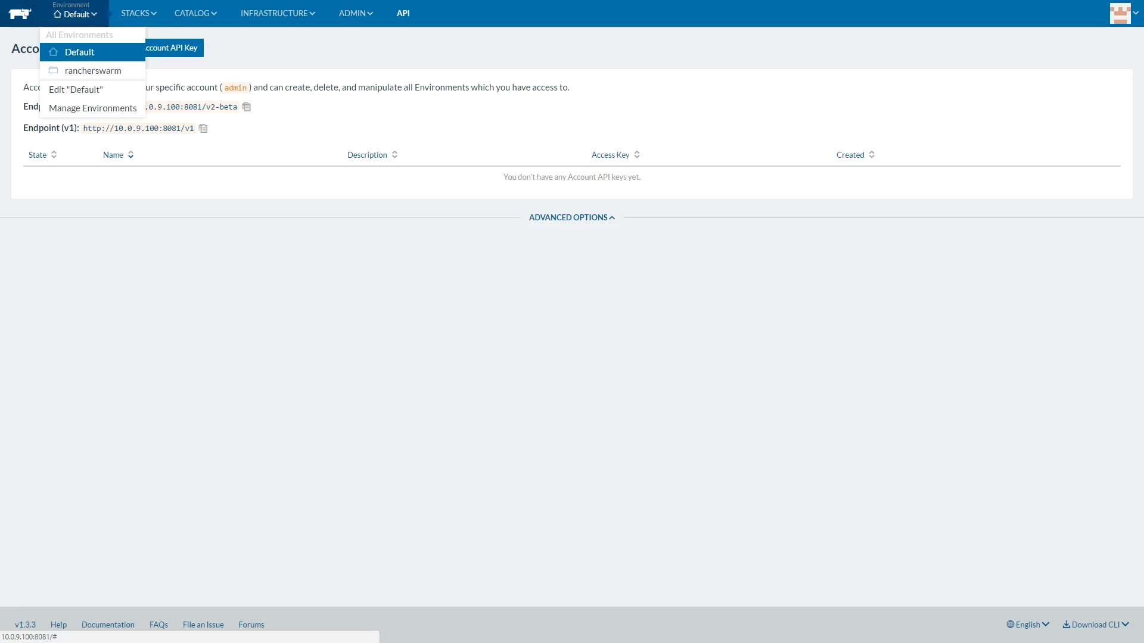
pyautogui.click(74, 15)
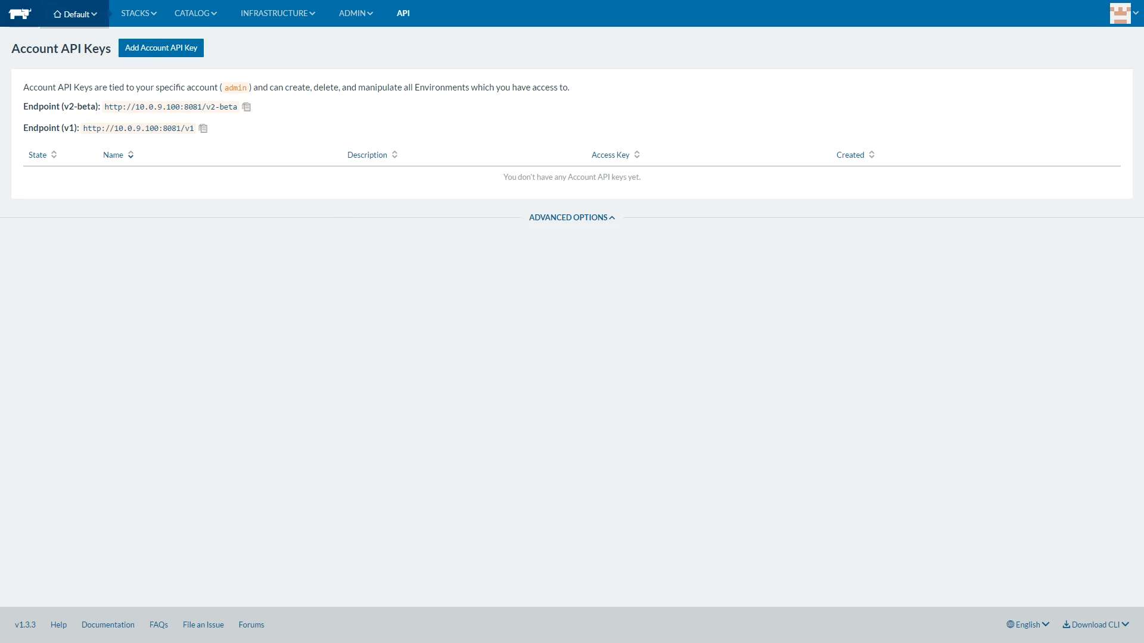